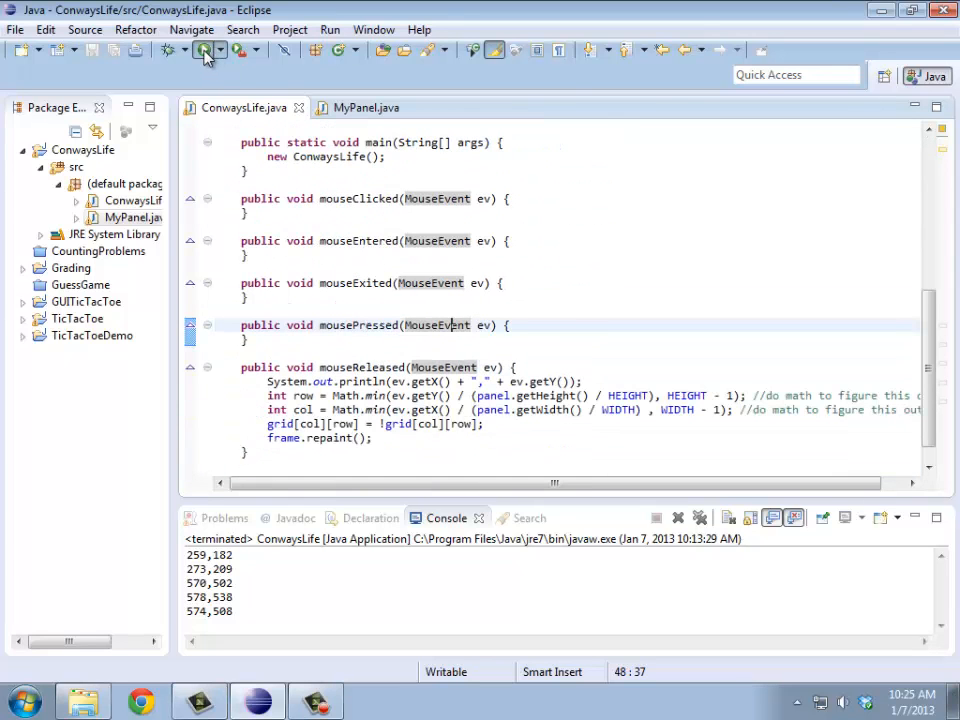
- Declare the field JButton step = new JButton("Step"); below the running flag
click(202, 50)
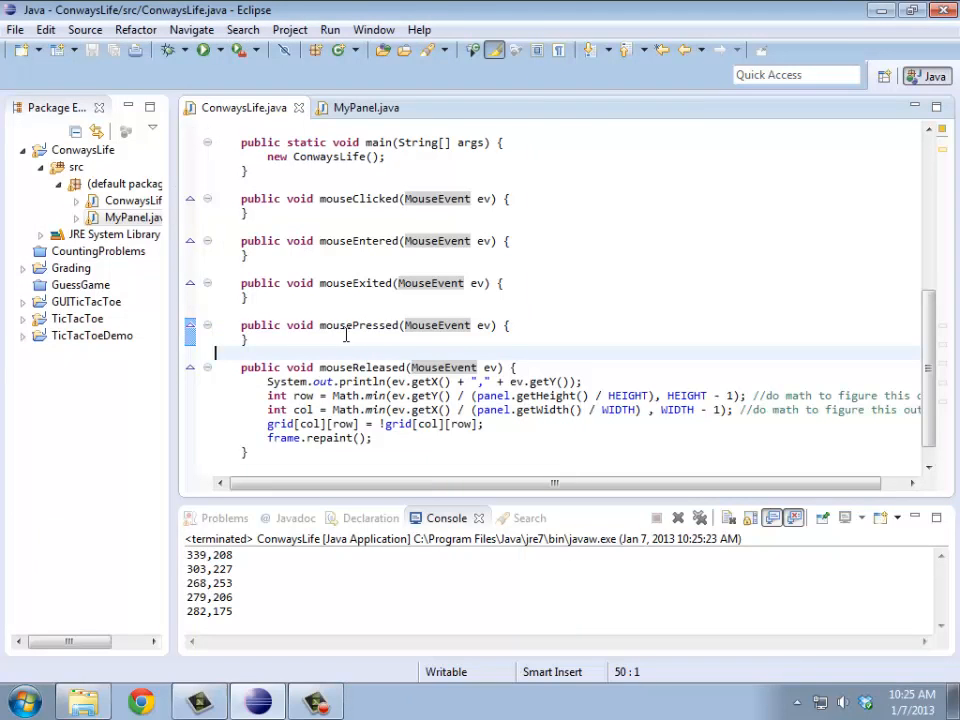
scroll(up, 3)
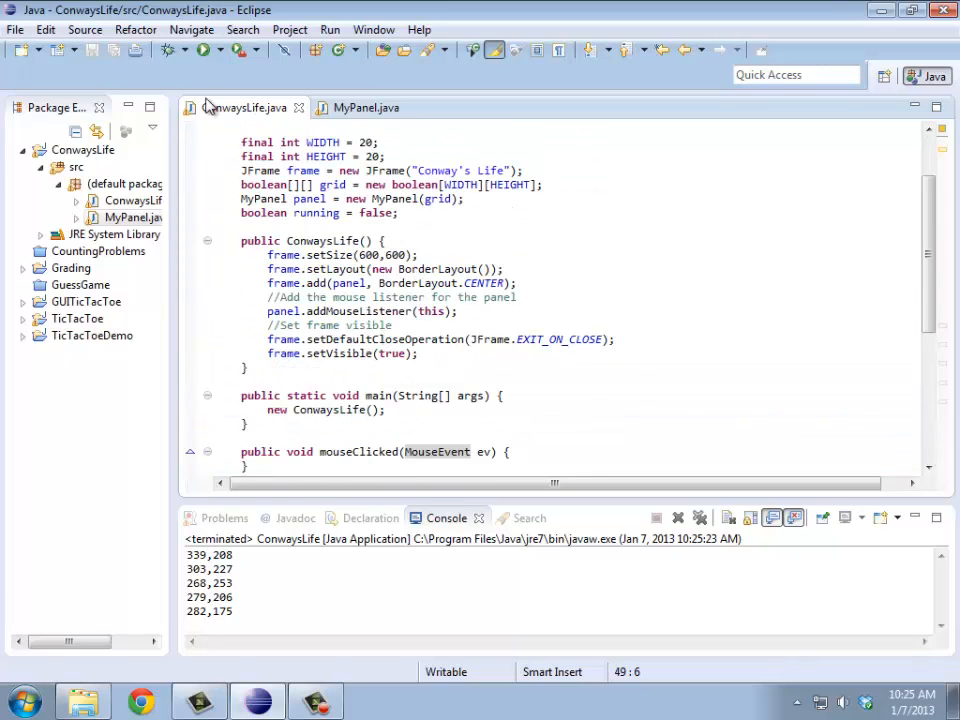
click(204, 50)
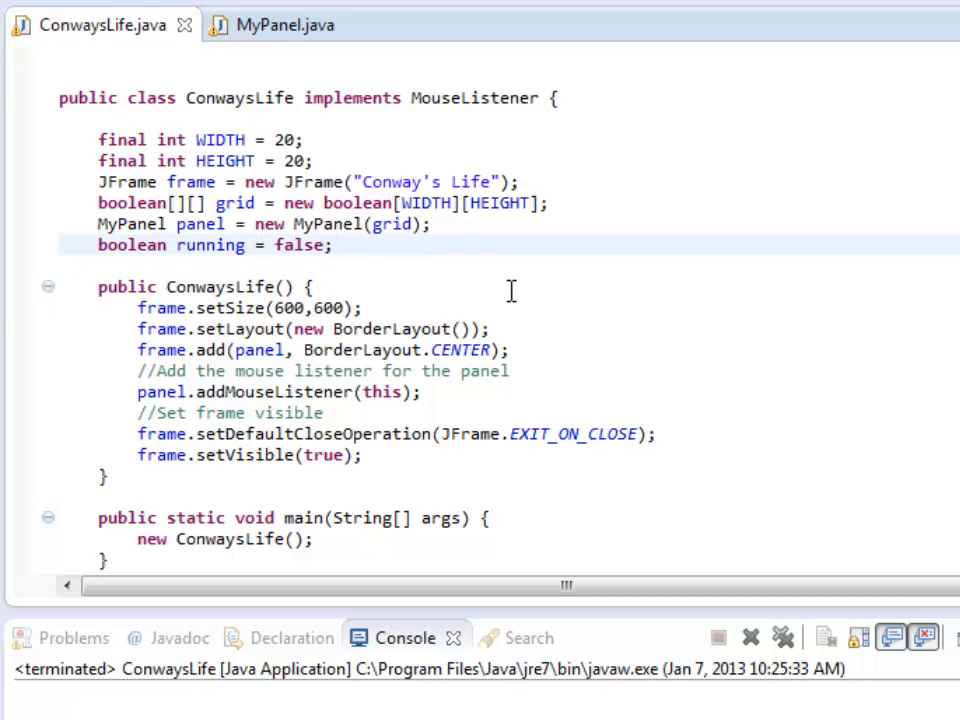
text(J)
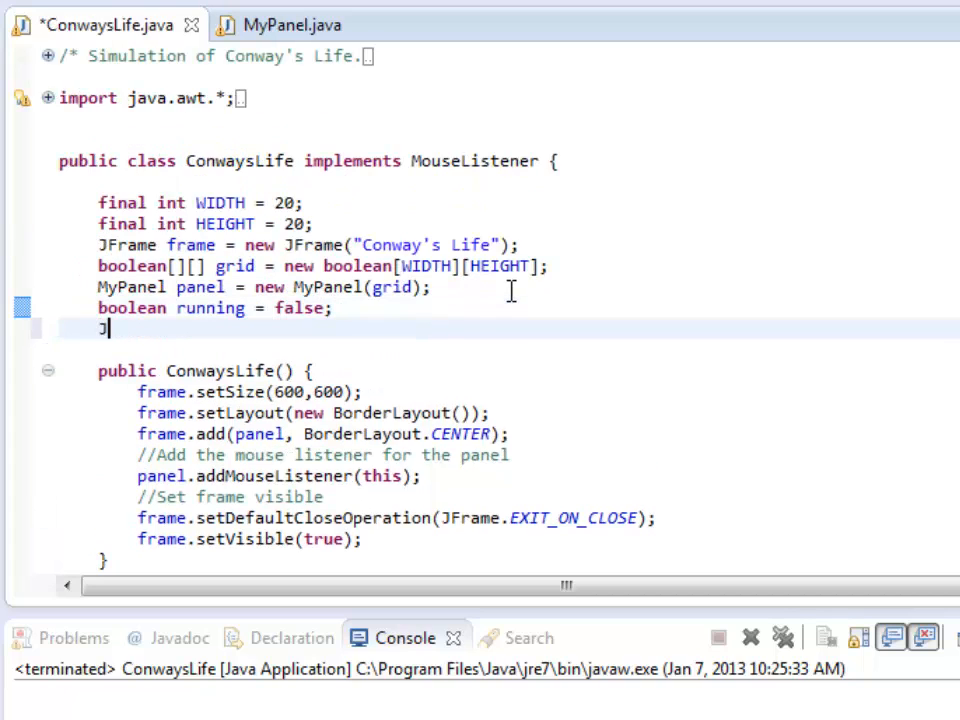
text(Button step)
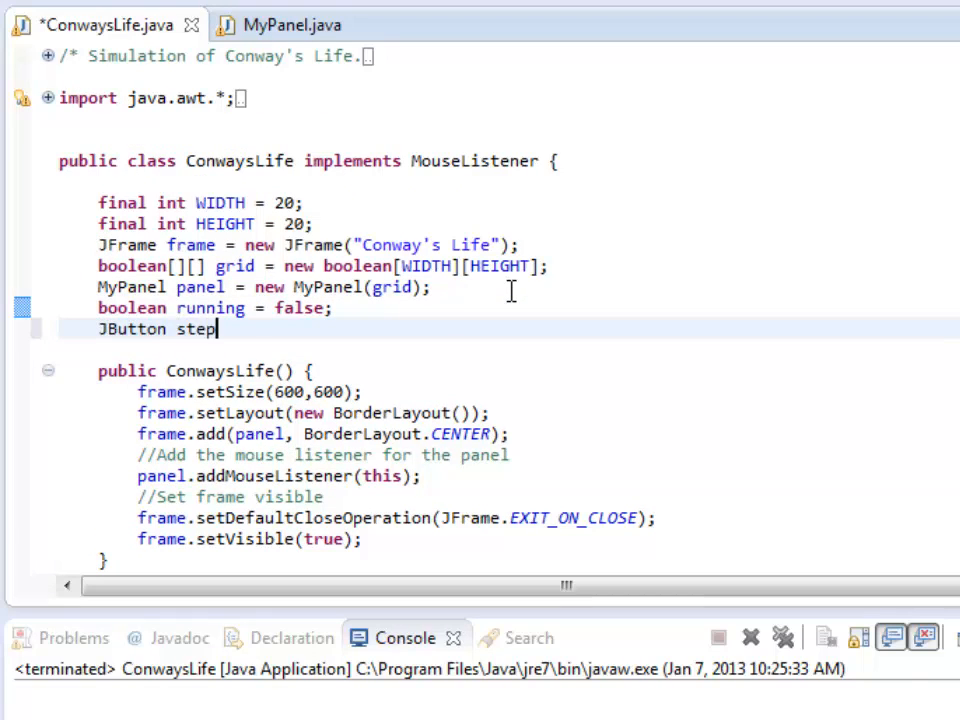
text(= new JBut)
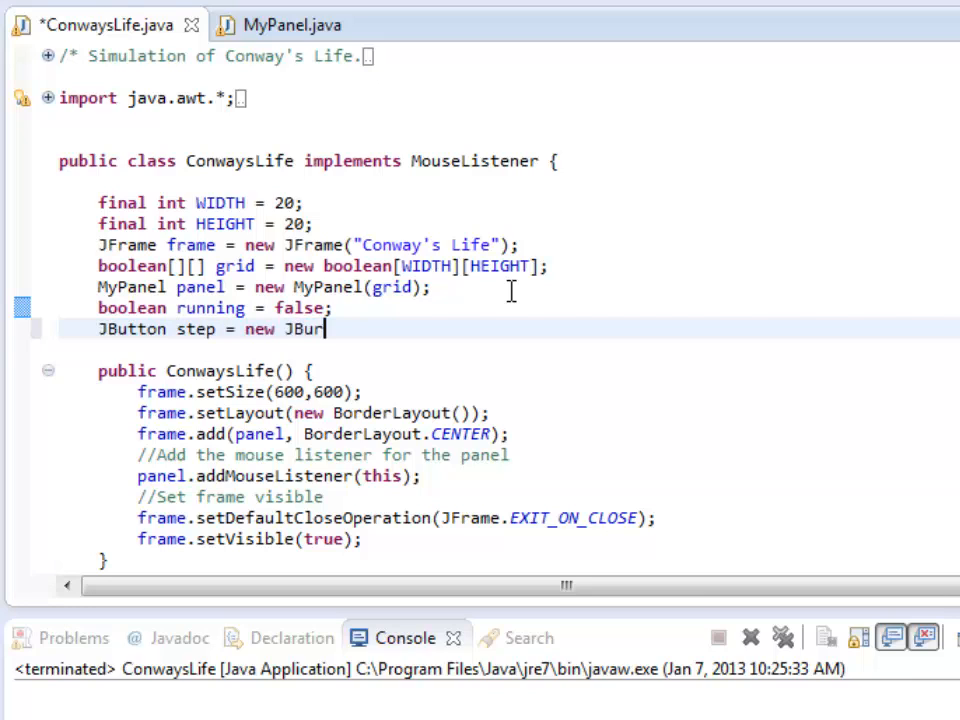
text(tton("Se)
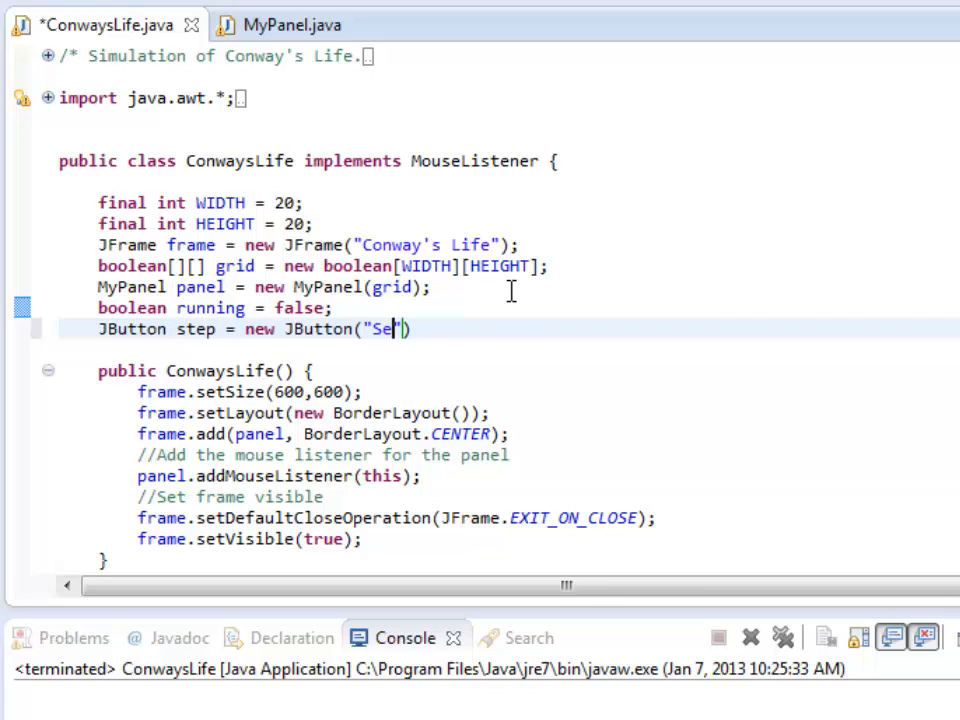
text(tep)
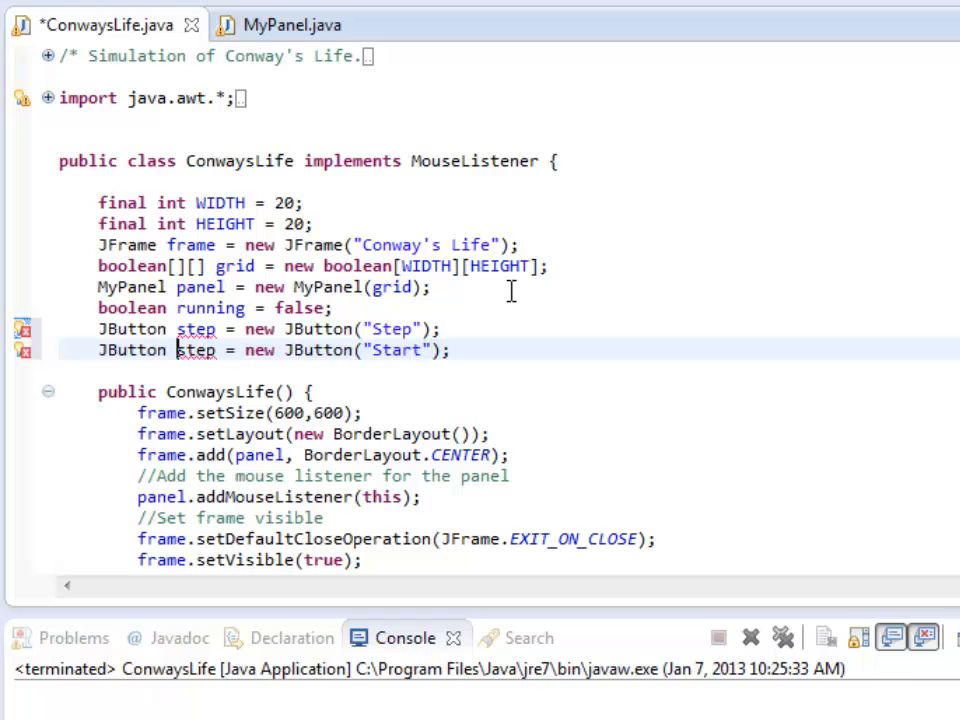
- Duplicate the declaration and rename the copies to start and stop buttons labelled Start and Stop
double_click(196, 350)
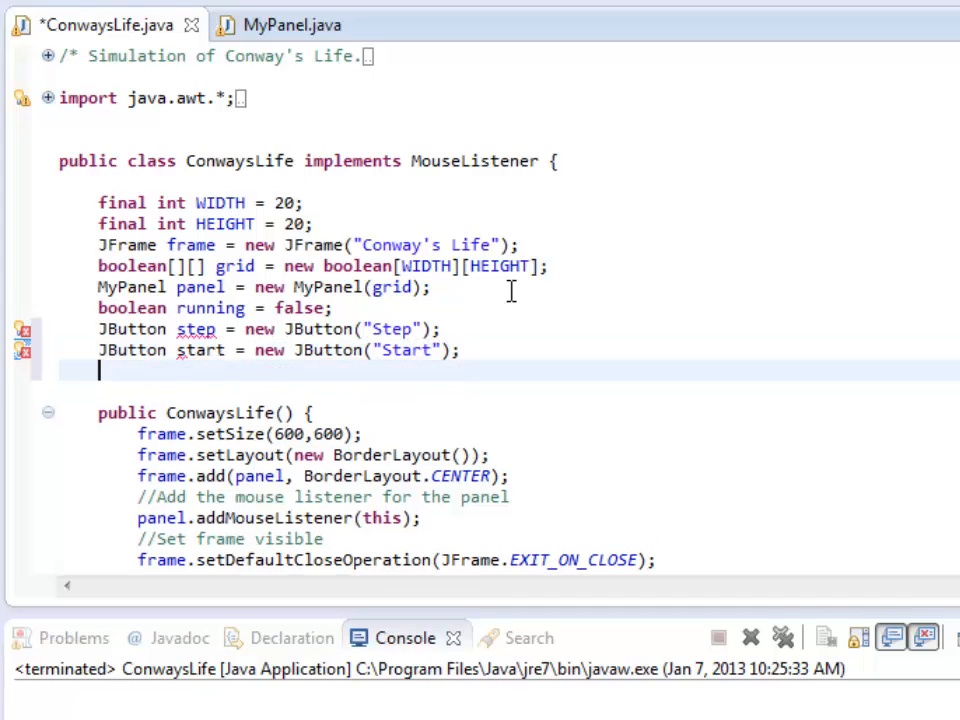
text(JButton step = new JButton("Step");)
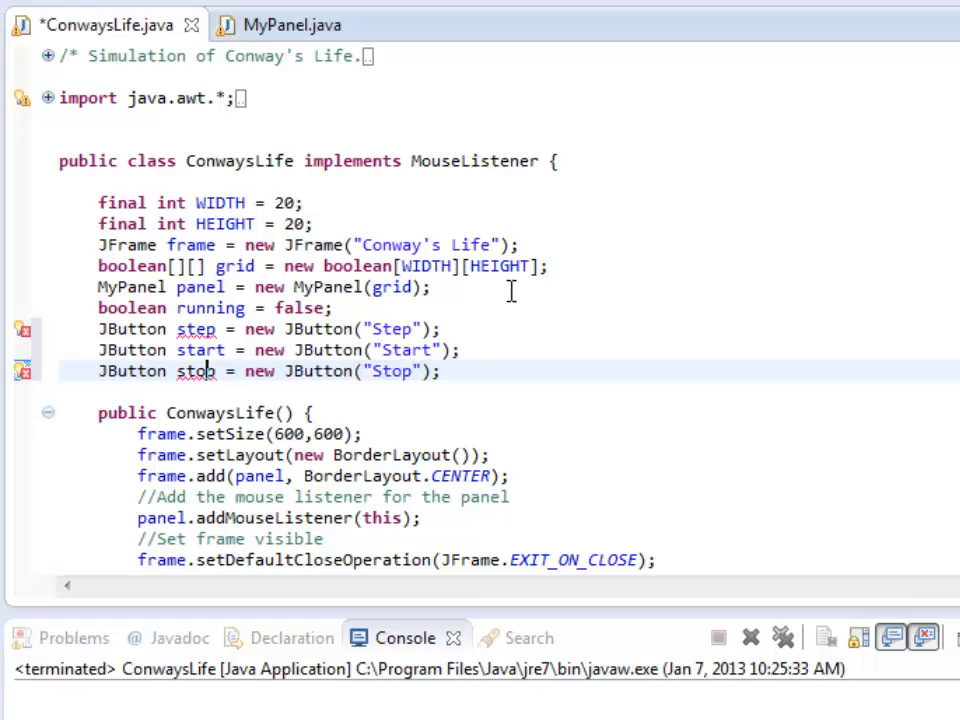
double_click(196, 370)
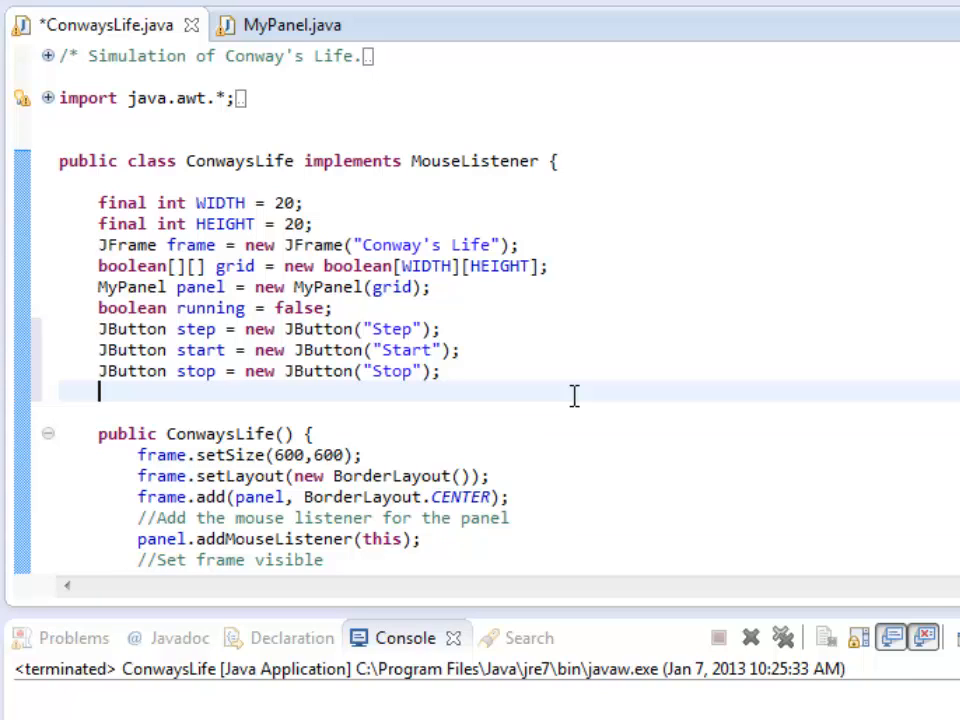
- Declare the field Container south = new Container(); after the buttons
text(Container)
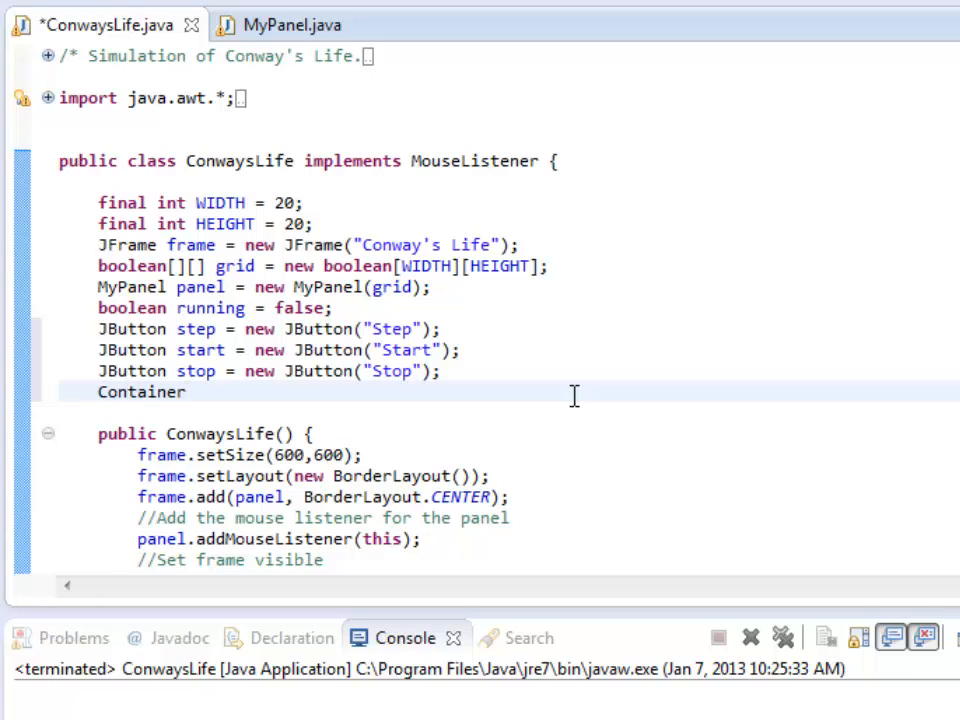
text(south =)
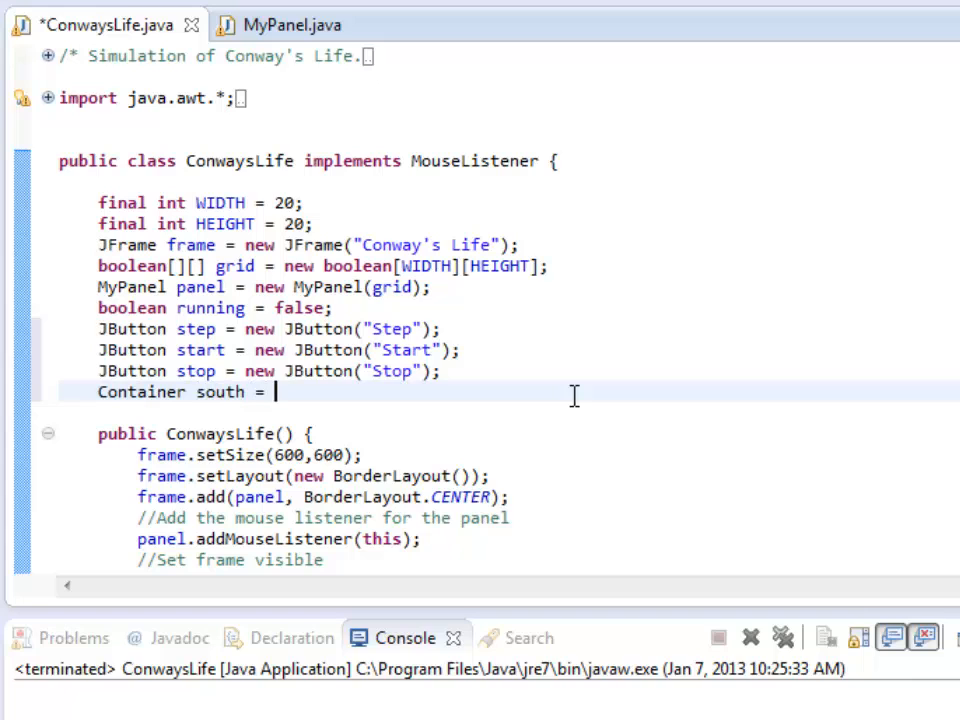
text(new Container)
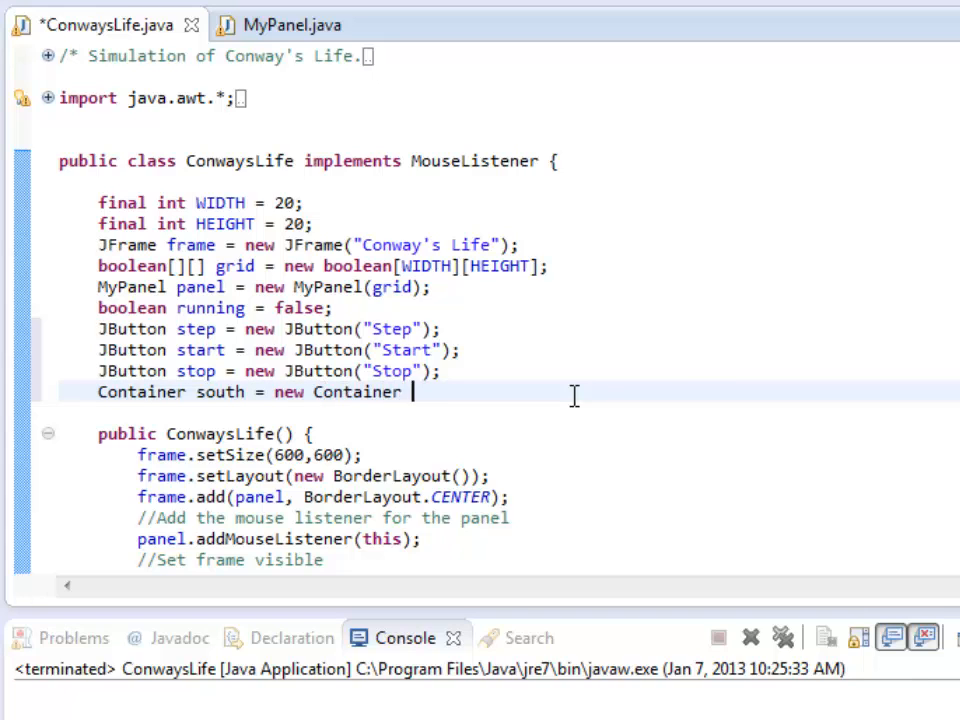
text(();)
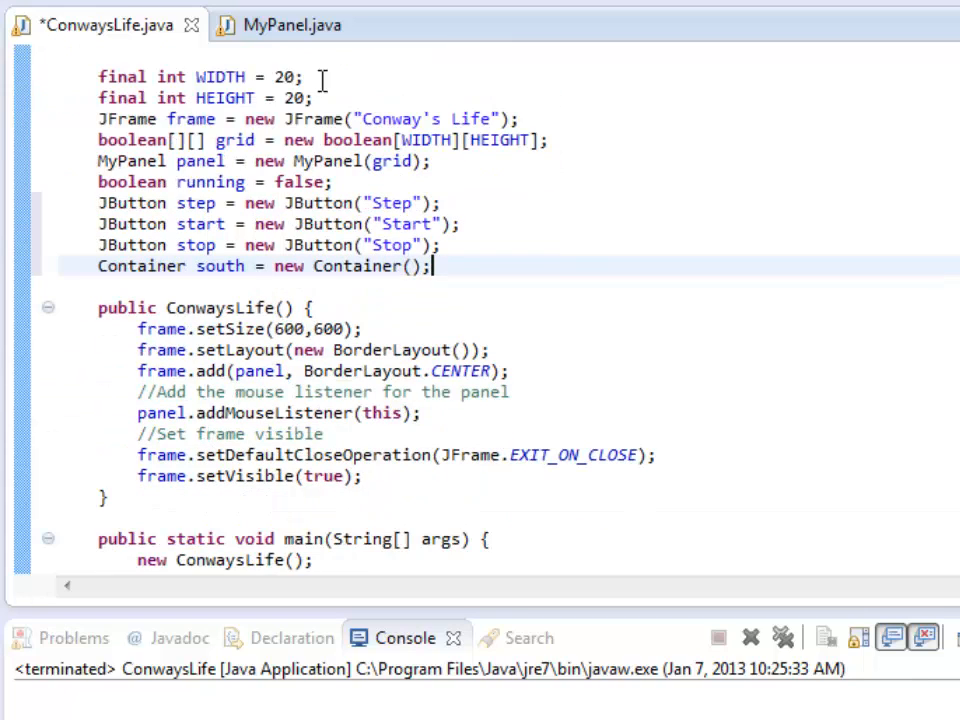
- Add the constructor comment '//Create the south container and add things to it.' and begin using south
scroll(down, 3)
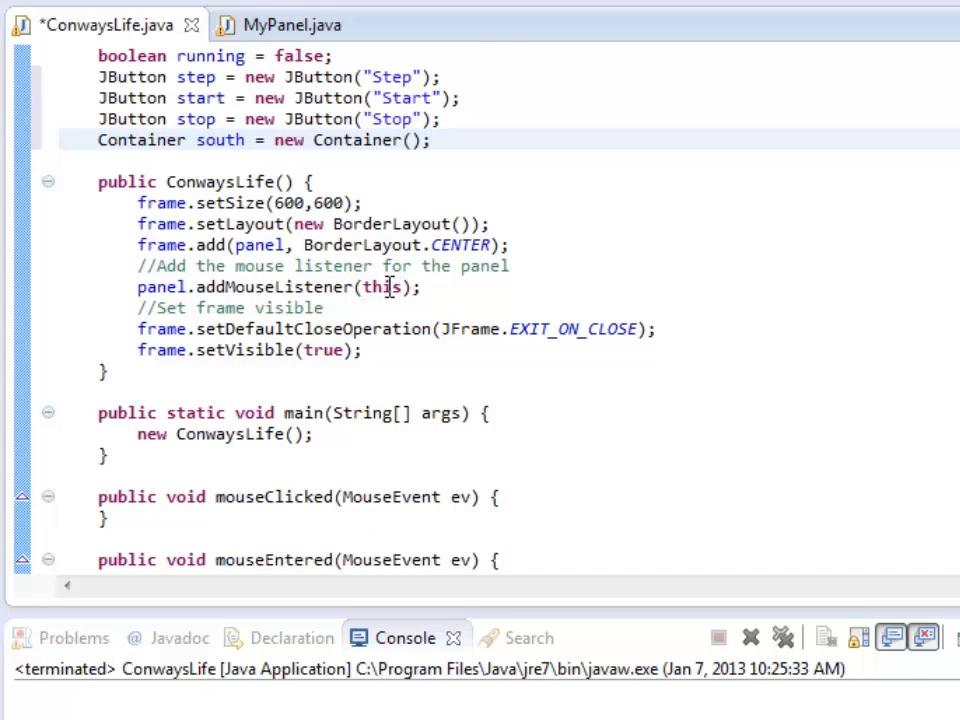
mouse_move(522, 244)
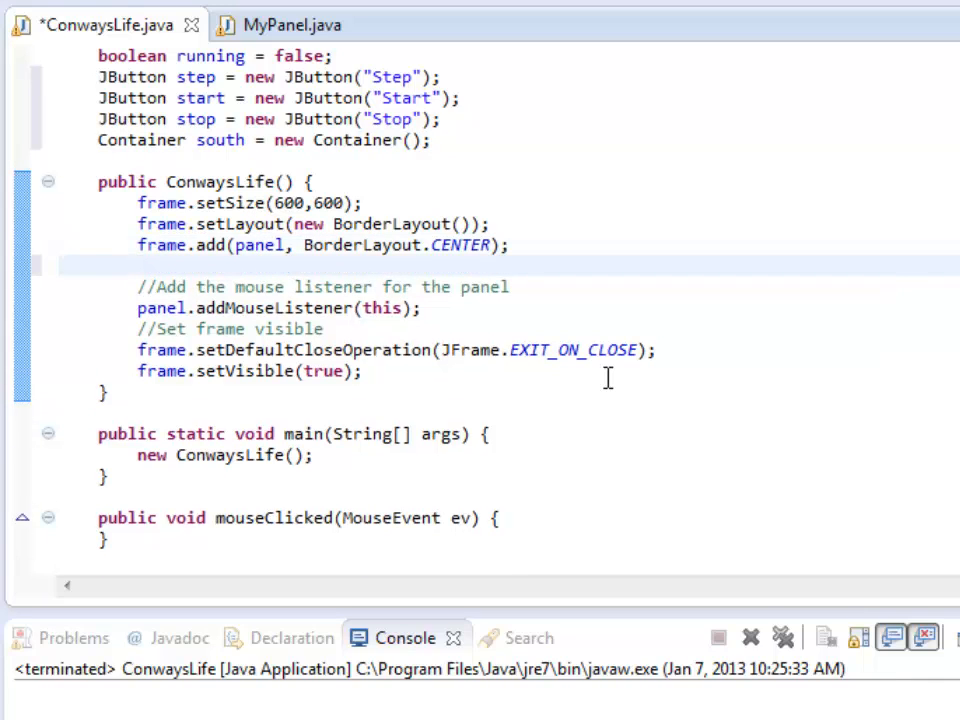
text(//Create the south container)
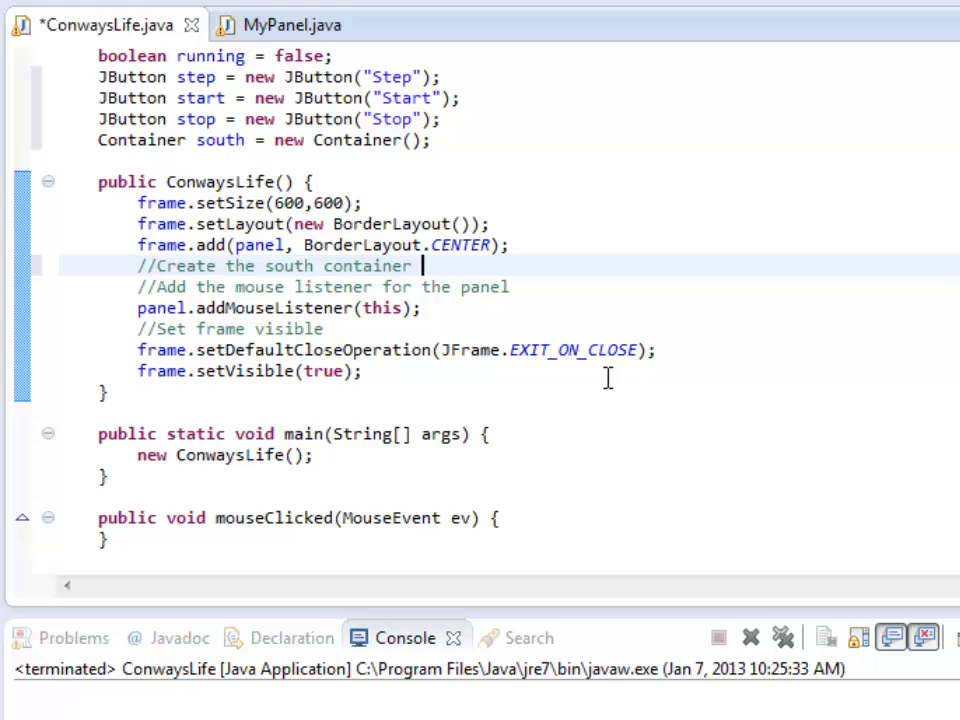
text(and add things)
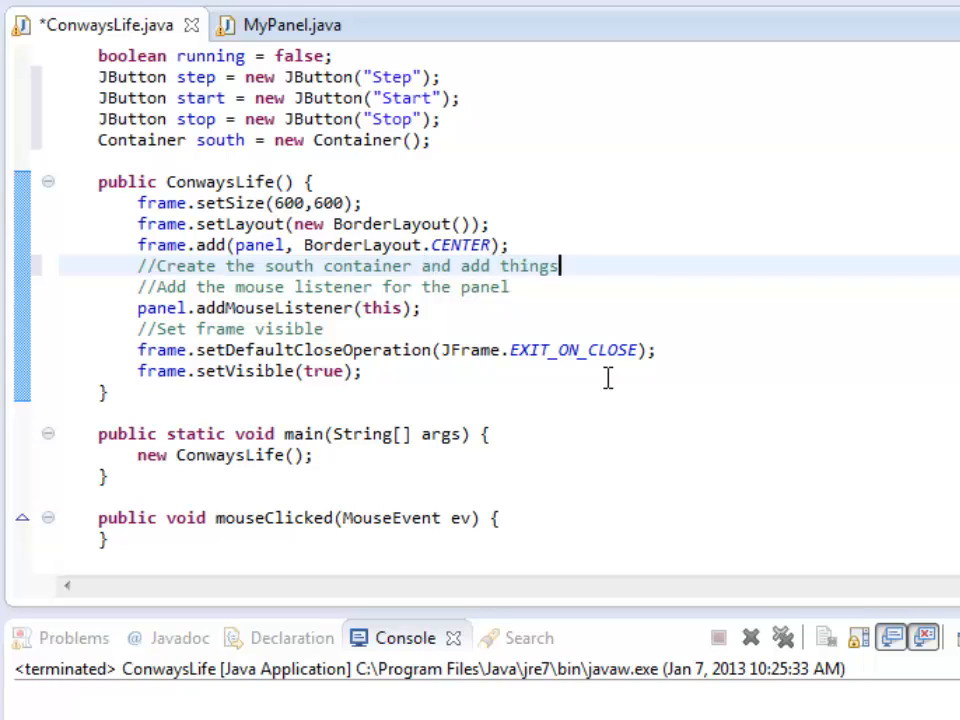
text(to it.)
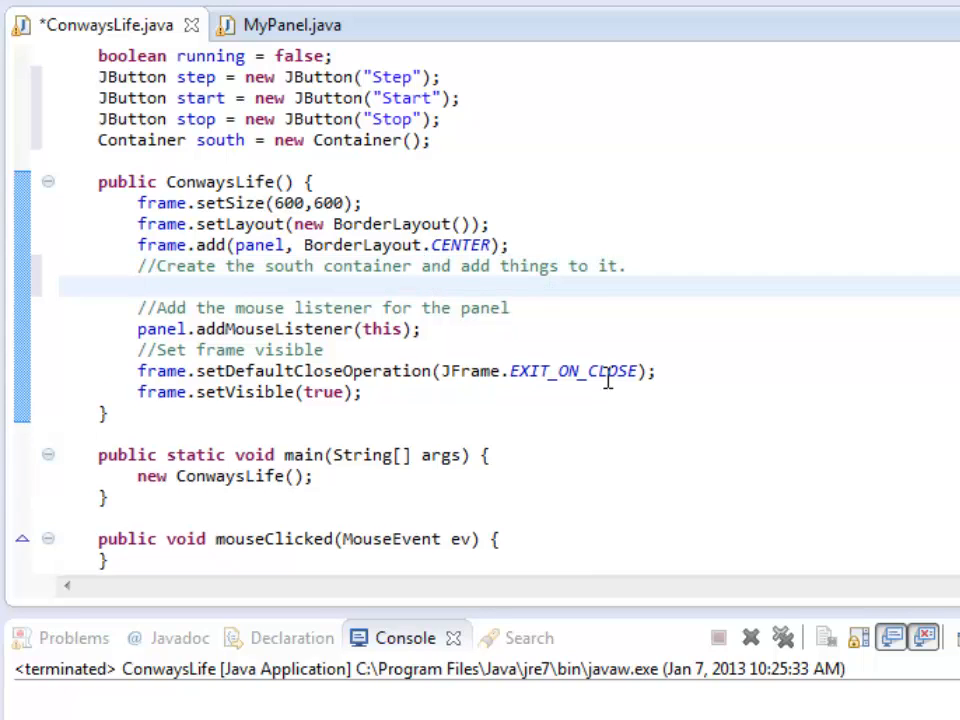
text(south.)
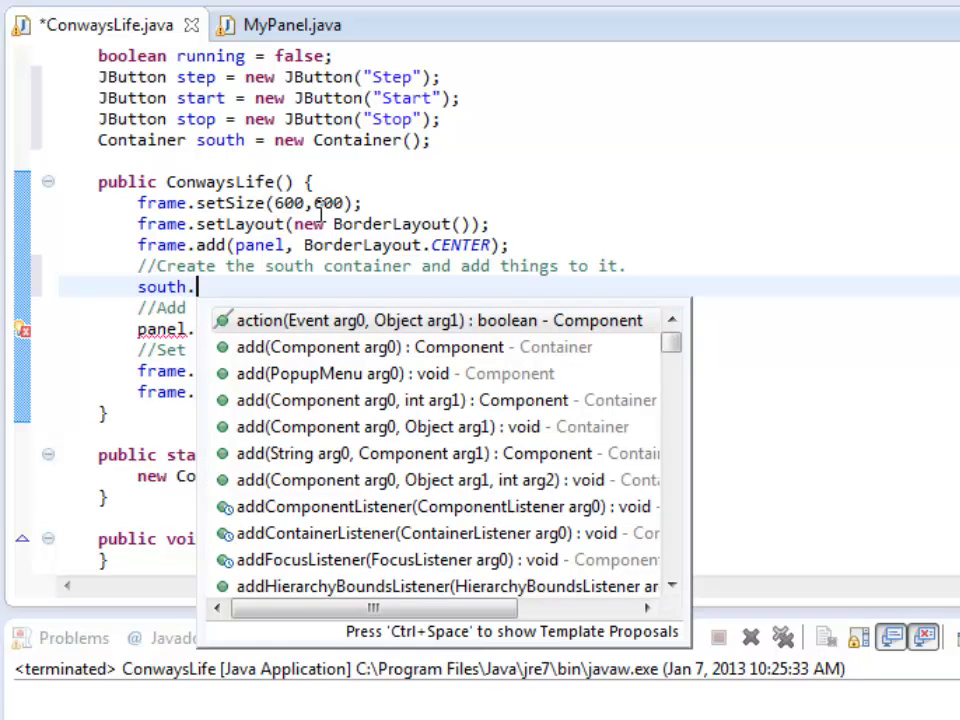
- Give south a 1×3 GridLayout and add the step, start and stop buttons to it
text(setLayout(new GridLayout()
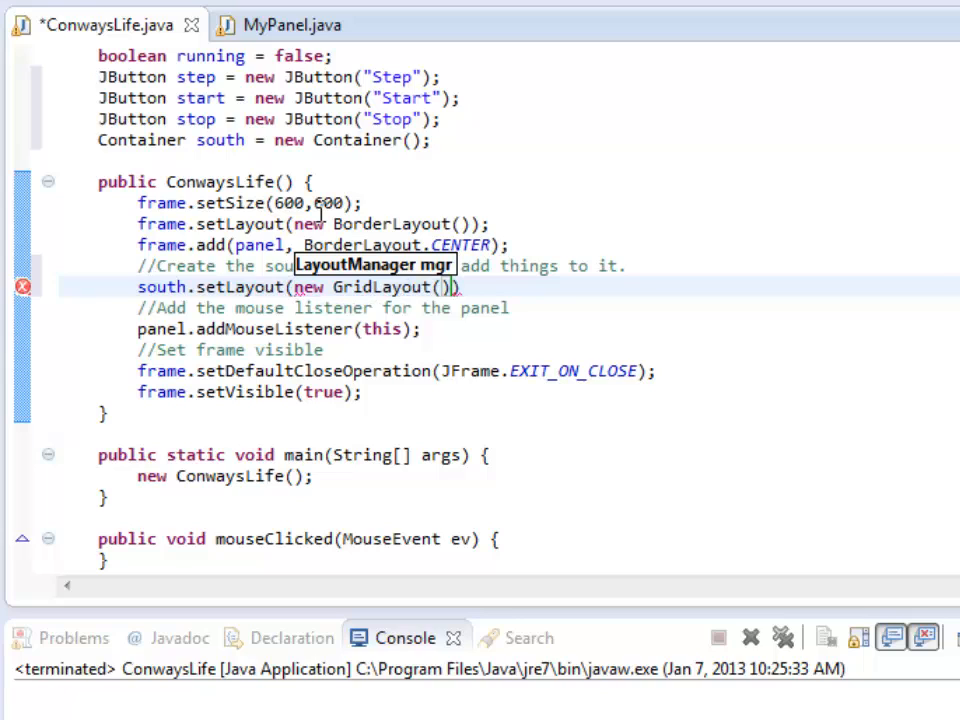
text(1,3)
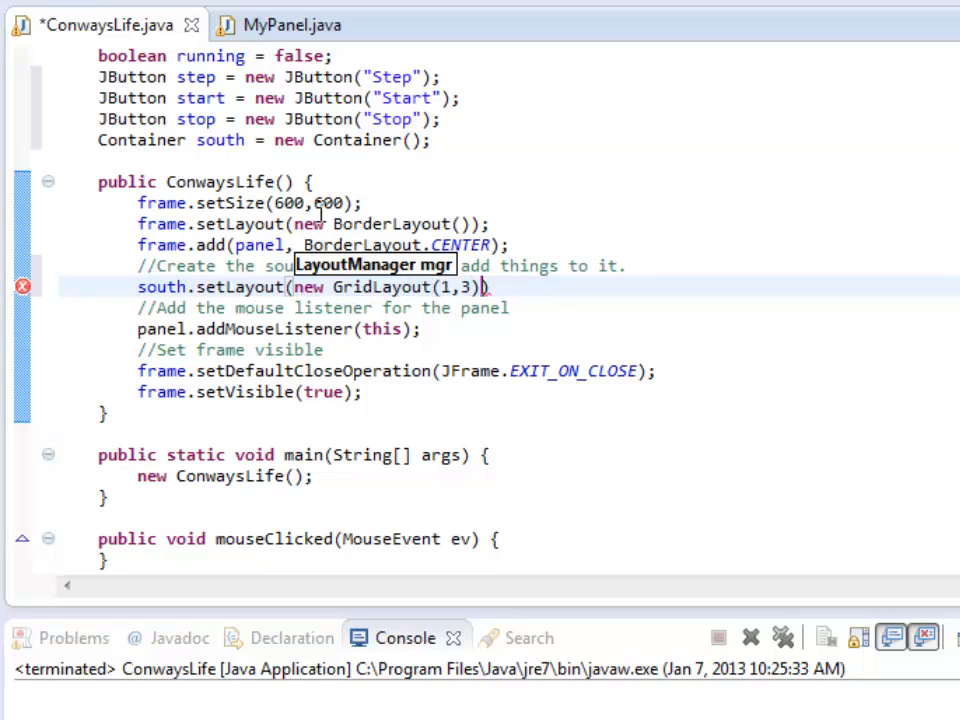
click(506, 288)
text(;)
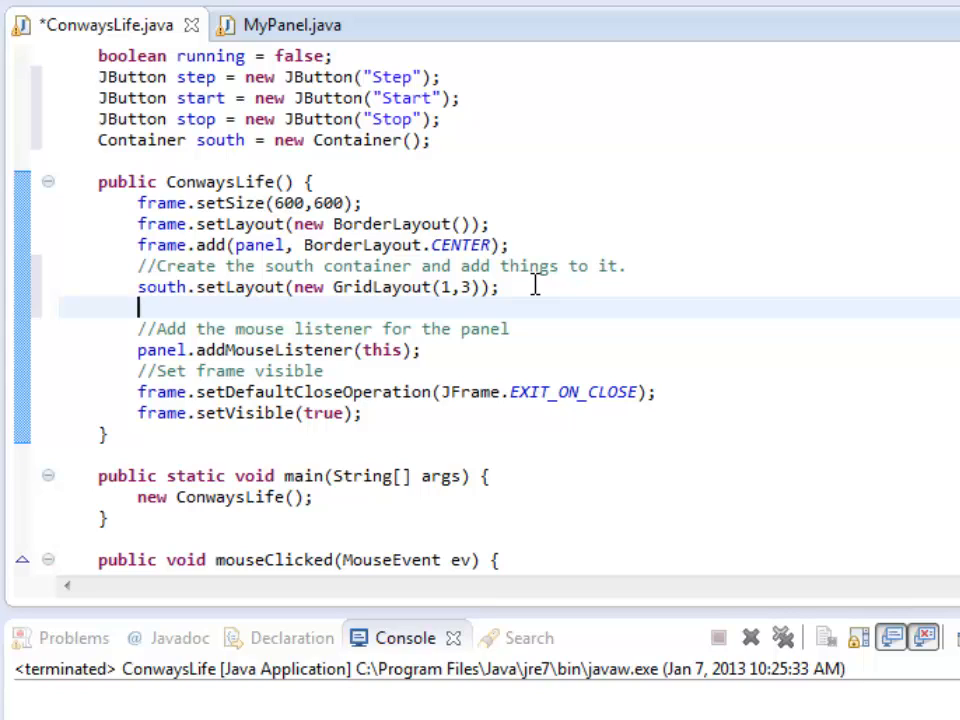
text(south.add(step);)
text(south.add(stop);)
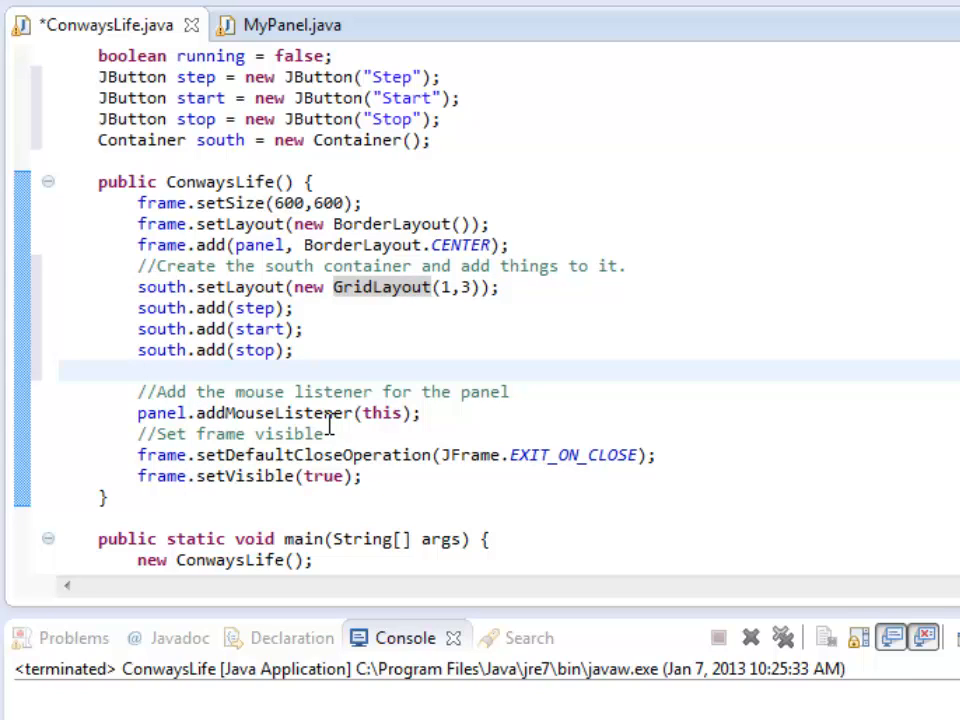
- Add the south container to the frame at the BorderLayout south position
text(frame.ad)
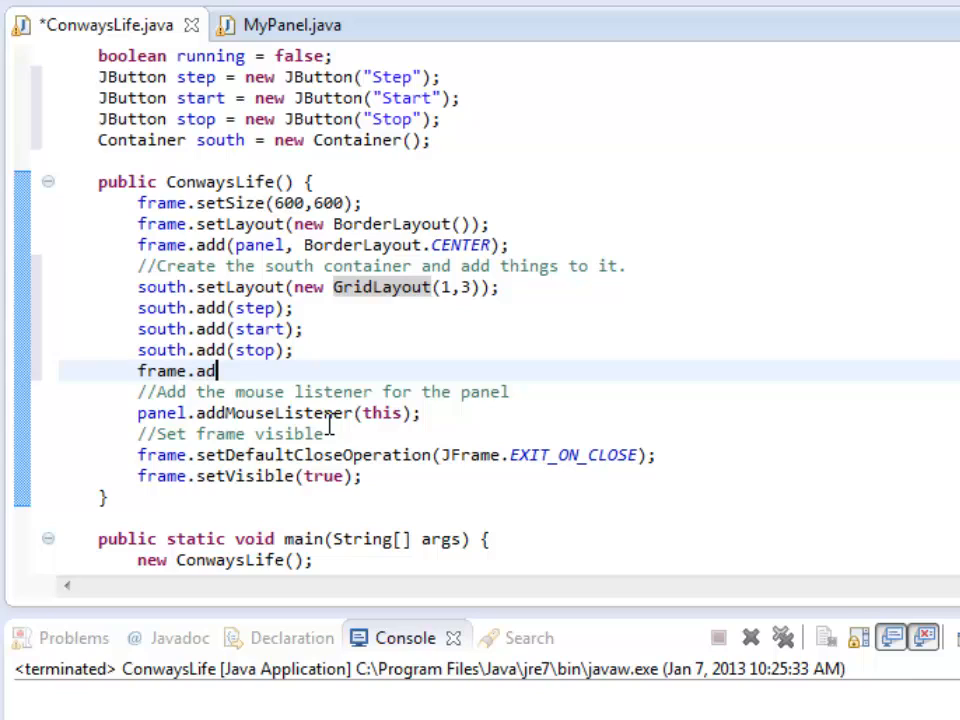
text(d(south);)
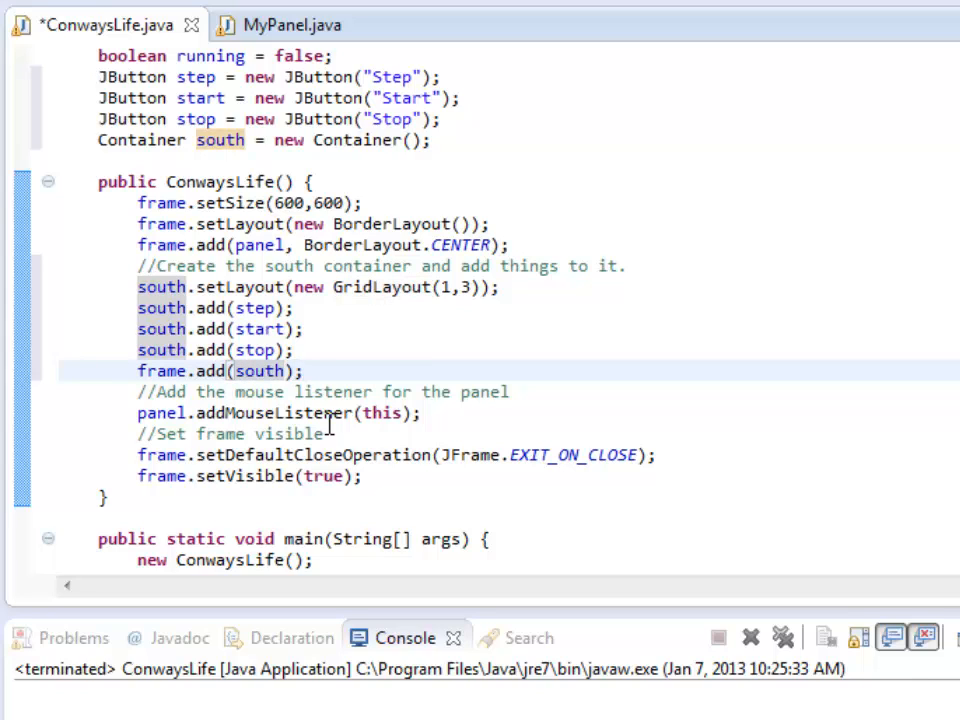
text(, Bor)
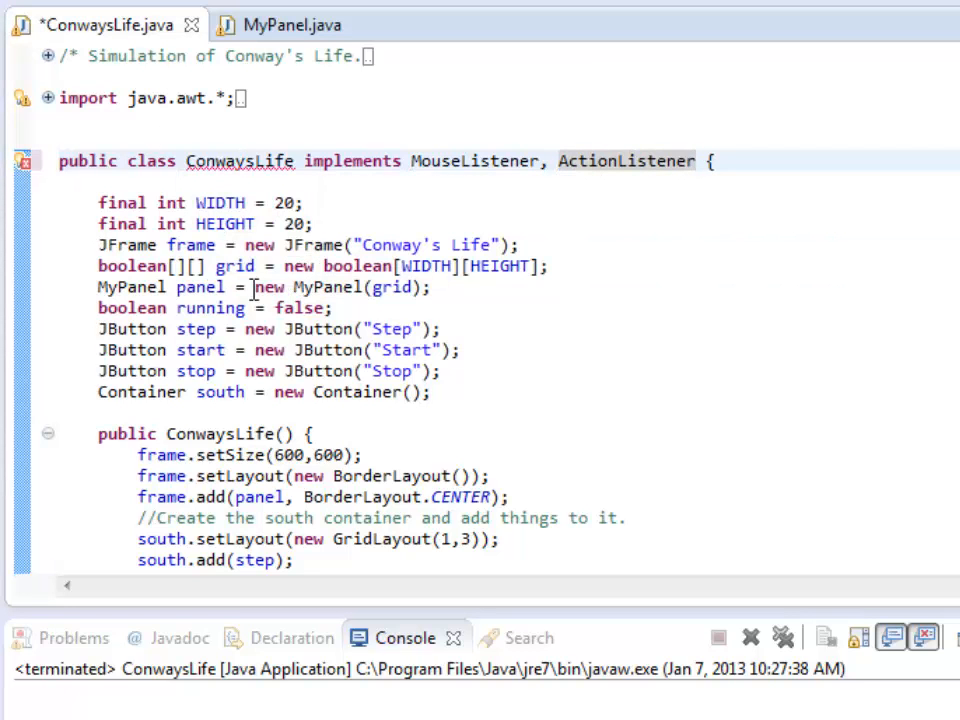
- In actionPerformed, call step() when e.getSource().equals(step) == true
scroll(down, 3)
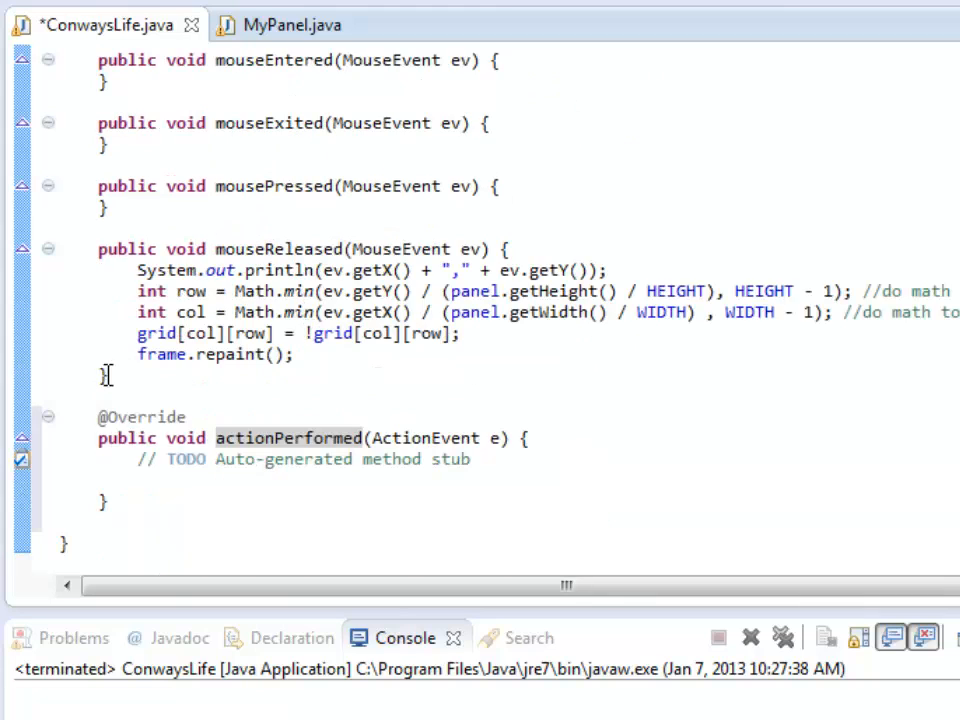
mouse_move(564, 504)
text(if)
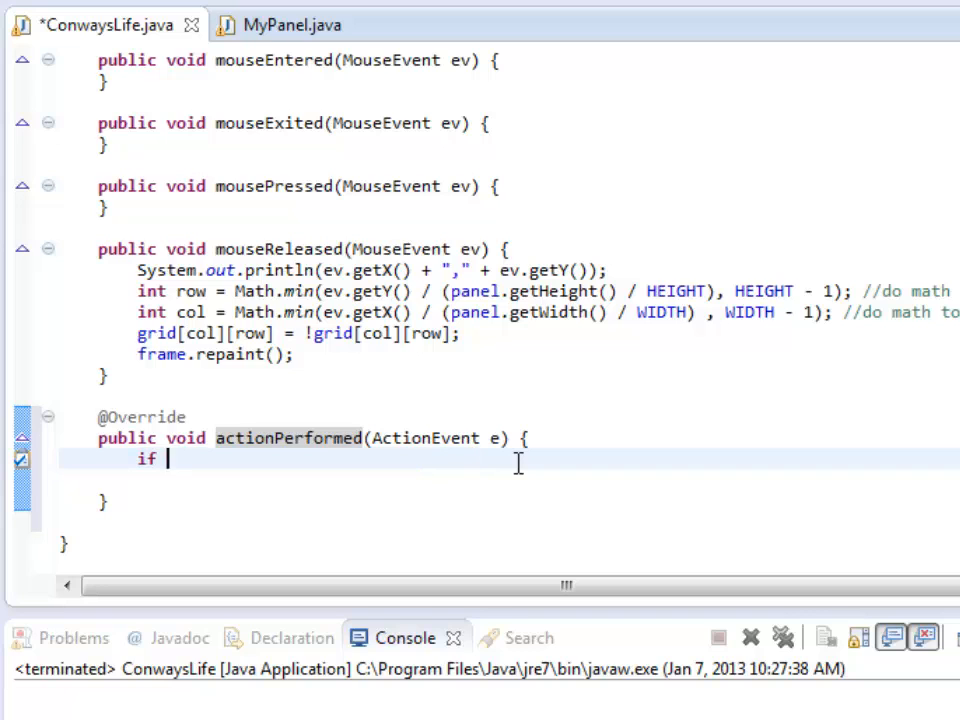
text(())
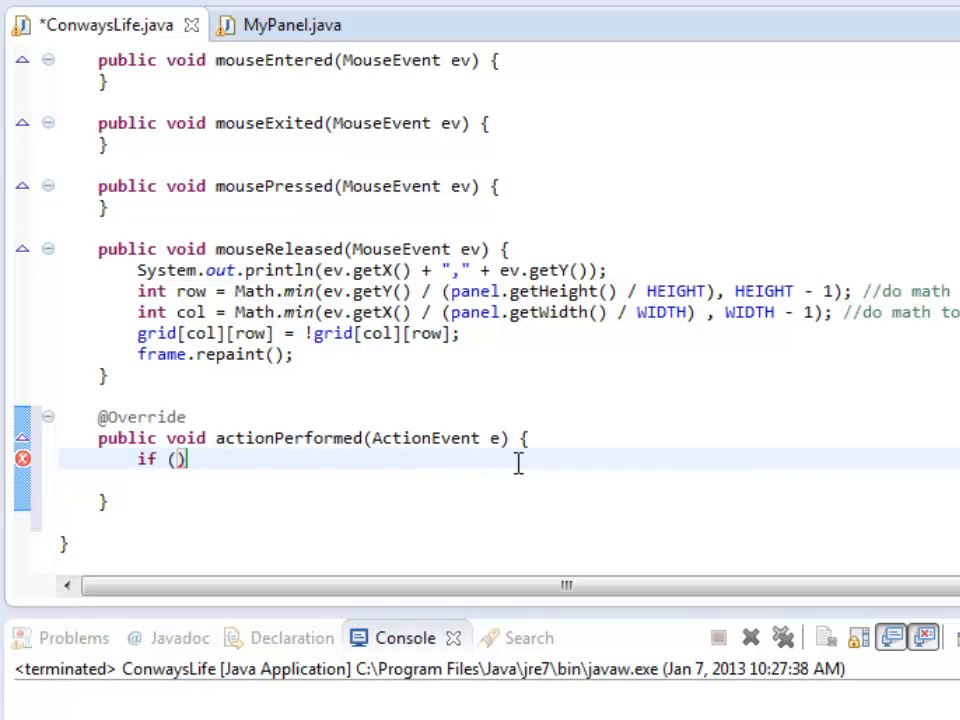
text(.getSource)
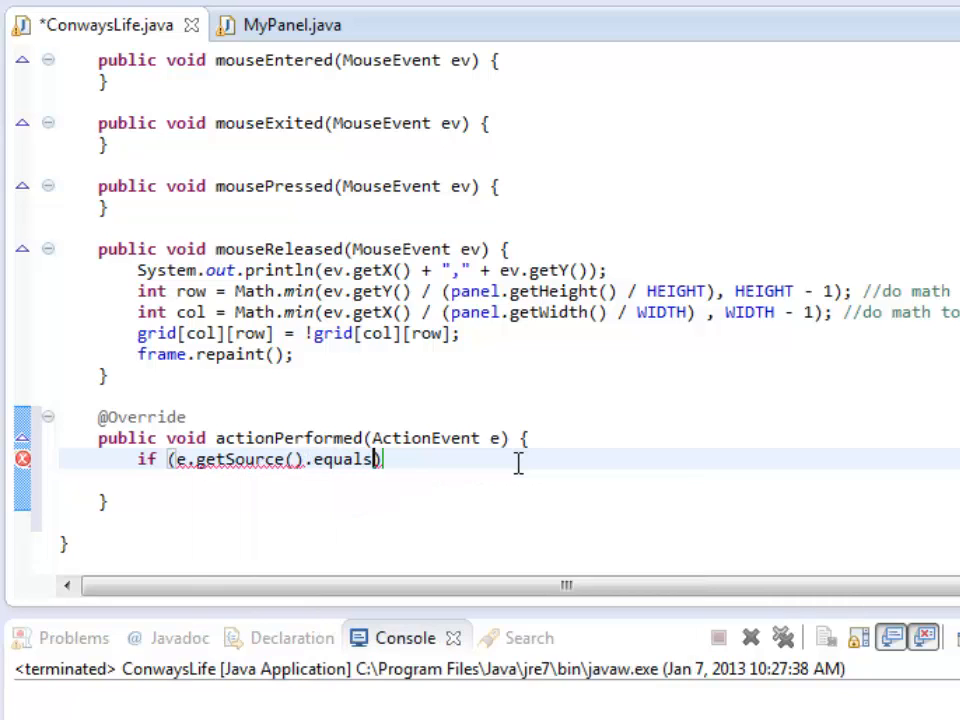
text((step)))
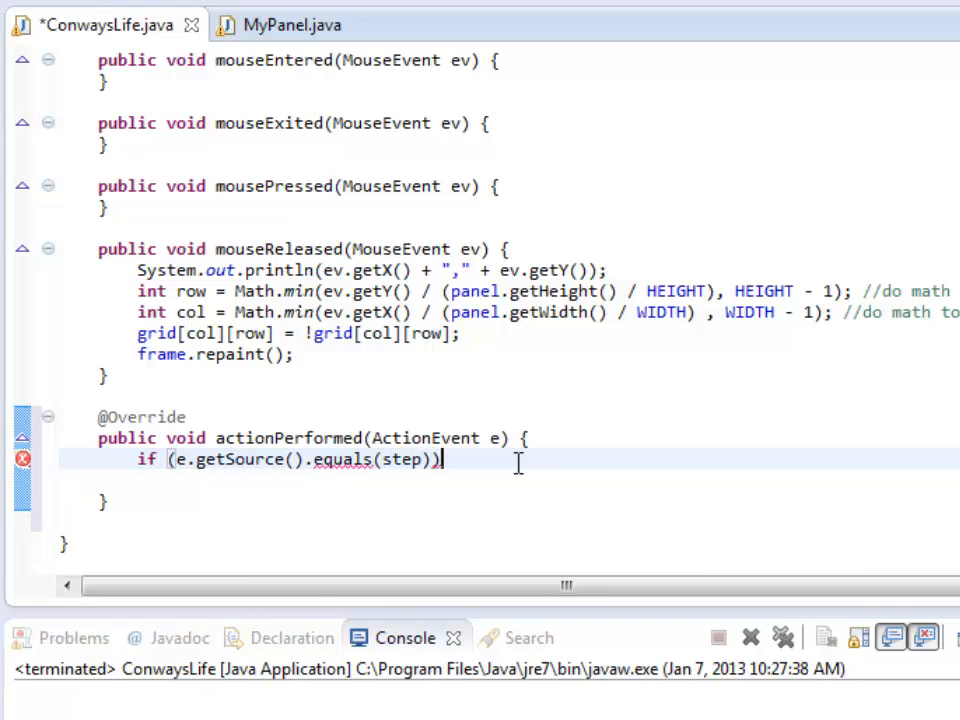
text({)
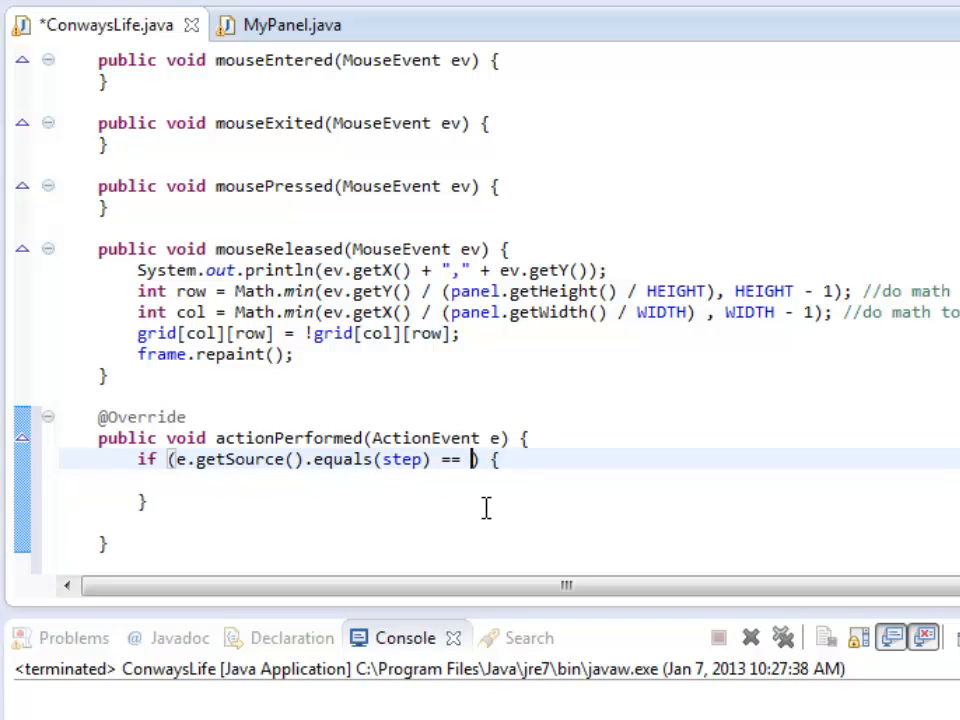
text(true)
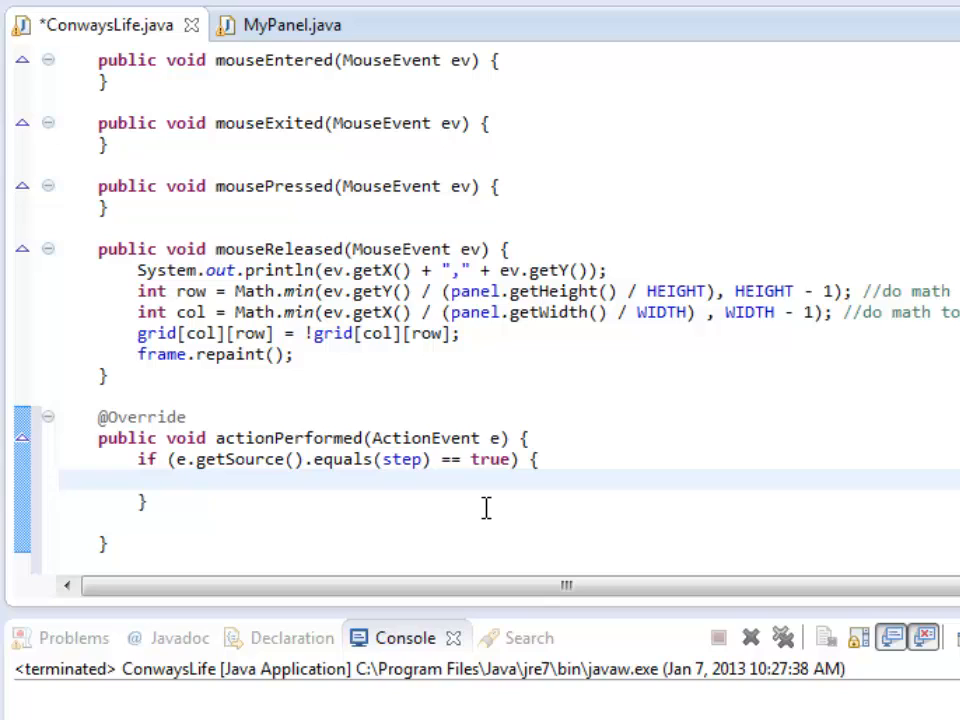
text(se)
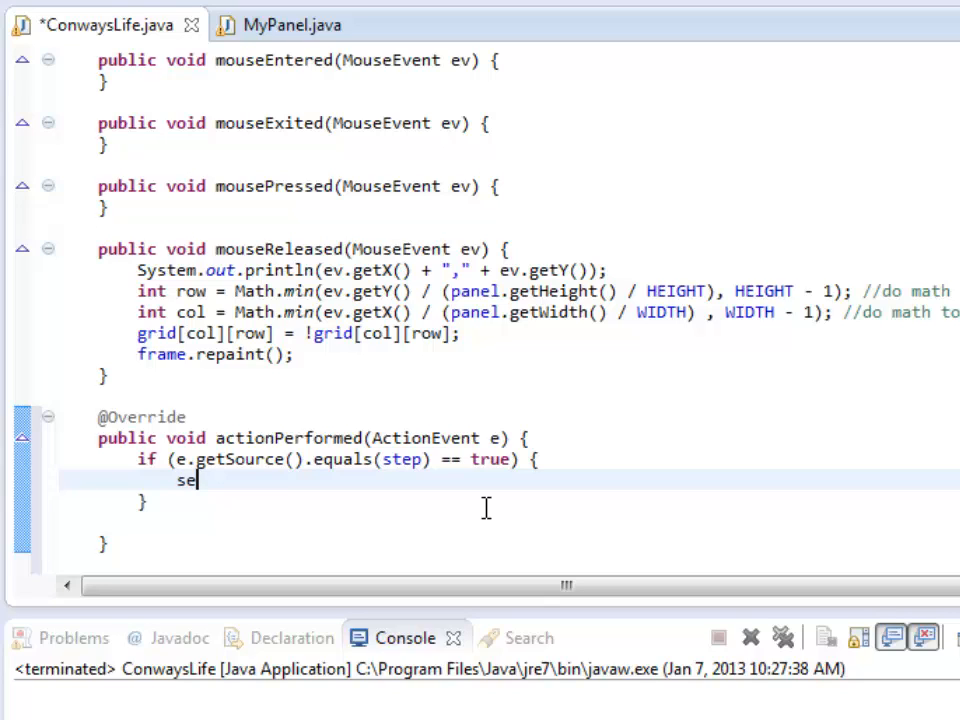
text(tep())
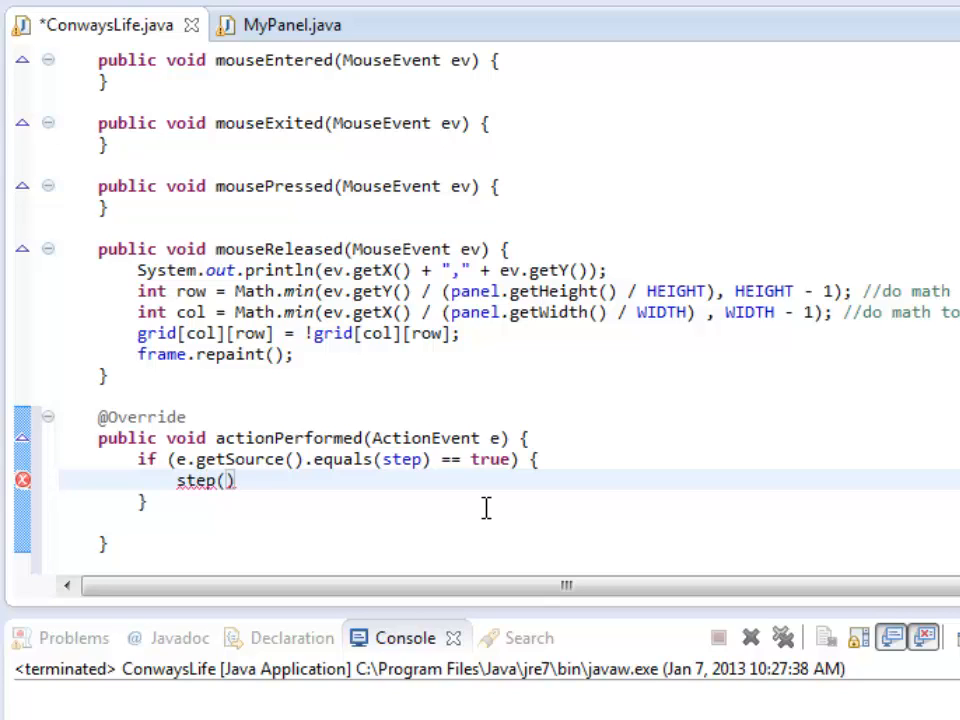
text(;)
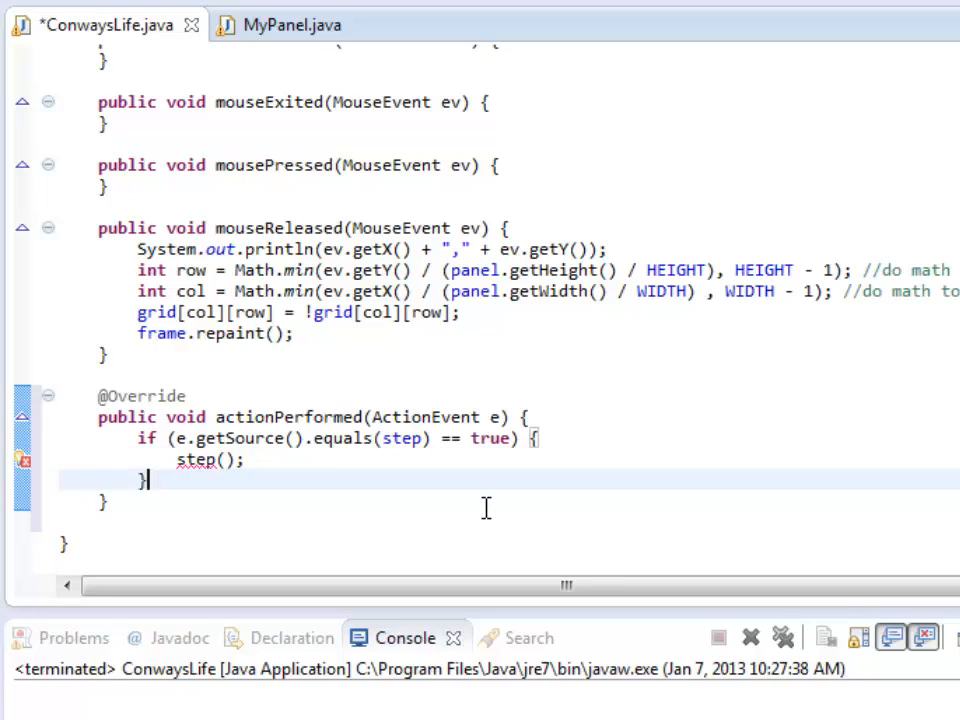
- Declare an empty public void step() method below actionPerformed
text(pbu)
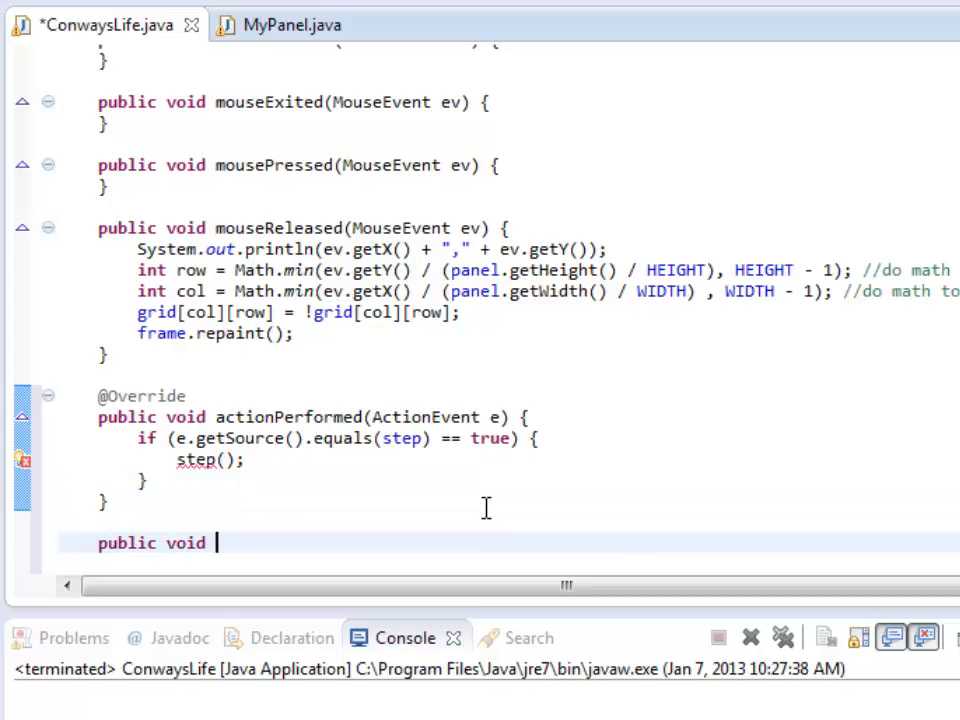
text(step())
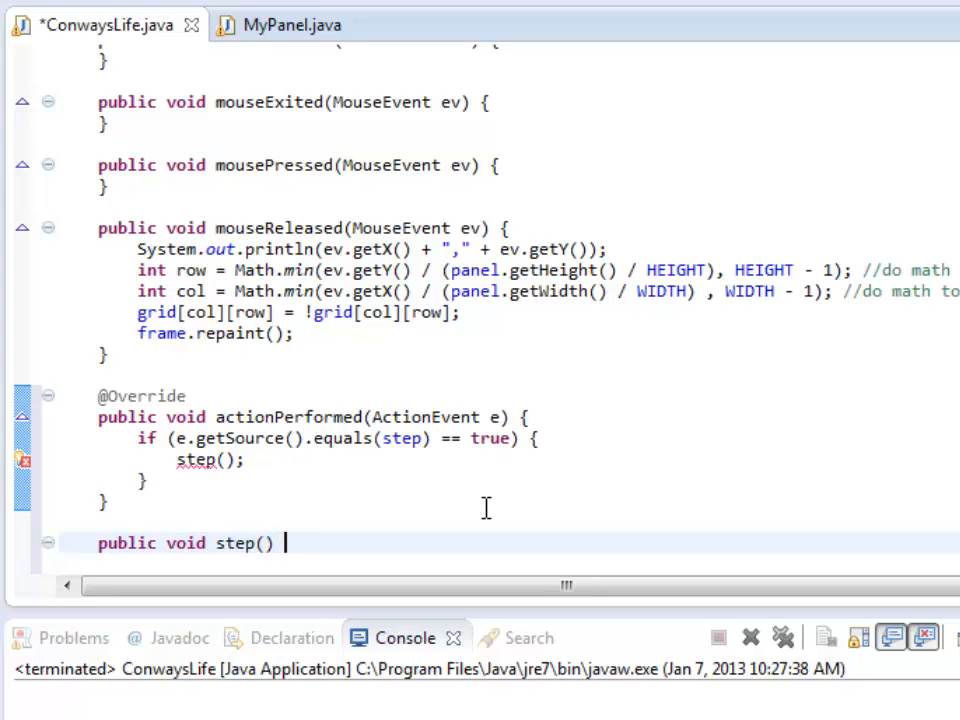
text({)
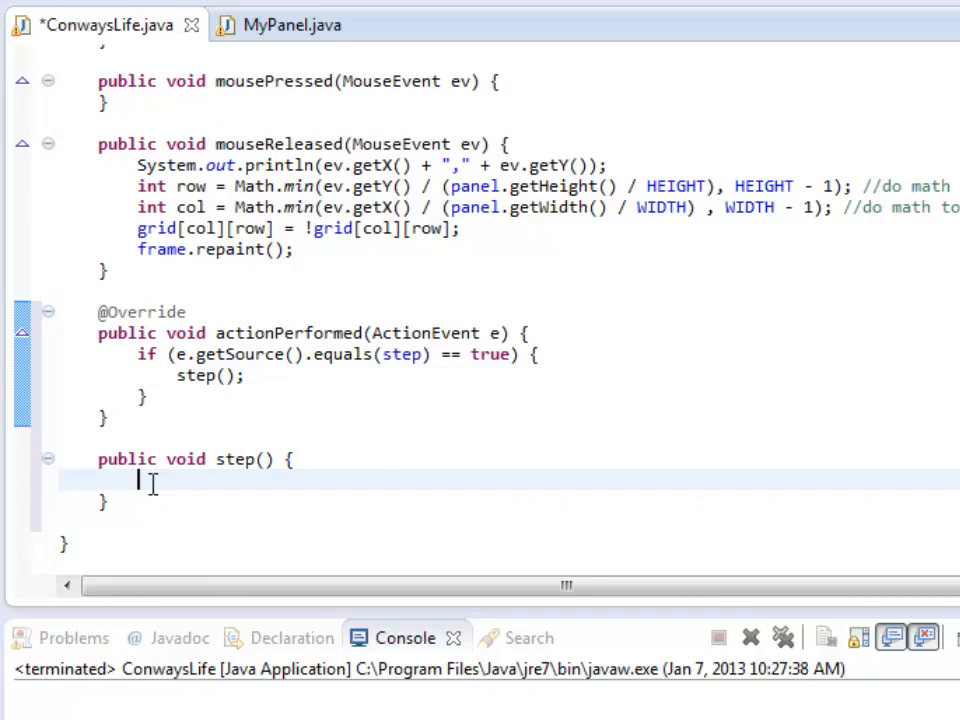
mouse_move(216, 530)
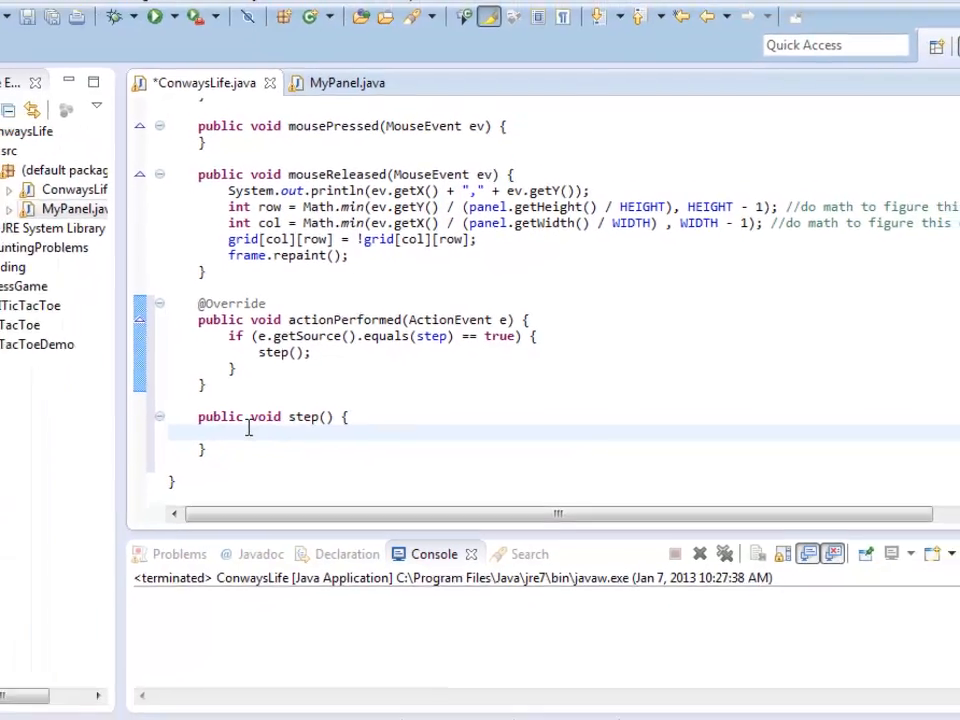
- Run the Life program and fill in one grid cell to test the window
click(156, 16)
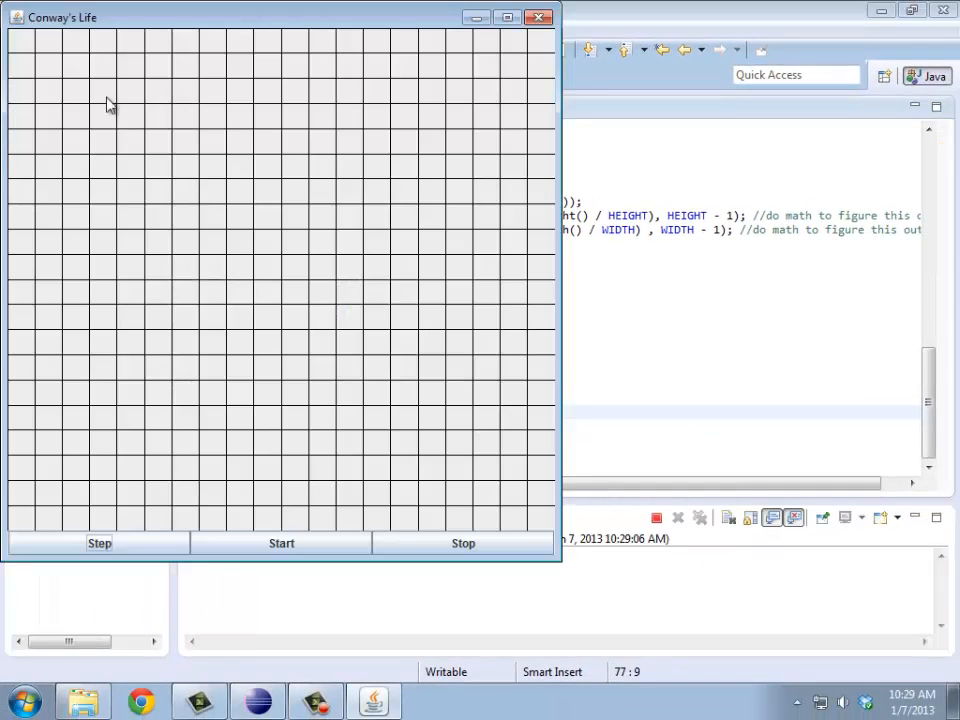
click(152, 140)
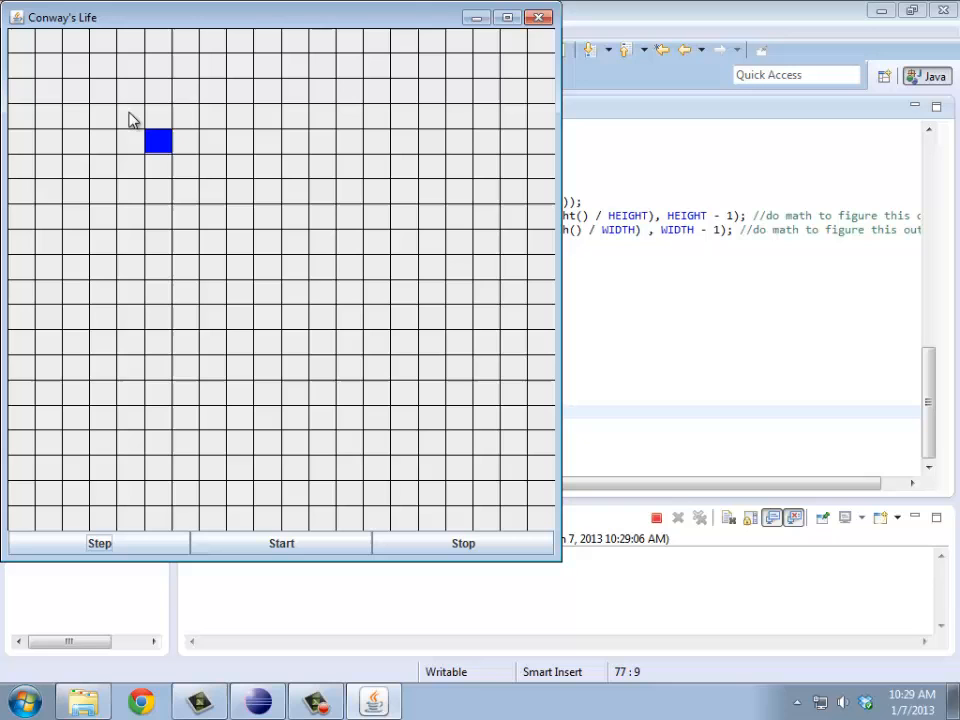
mouse_move(164, 120)
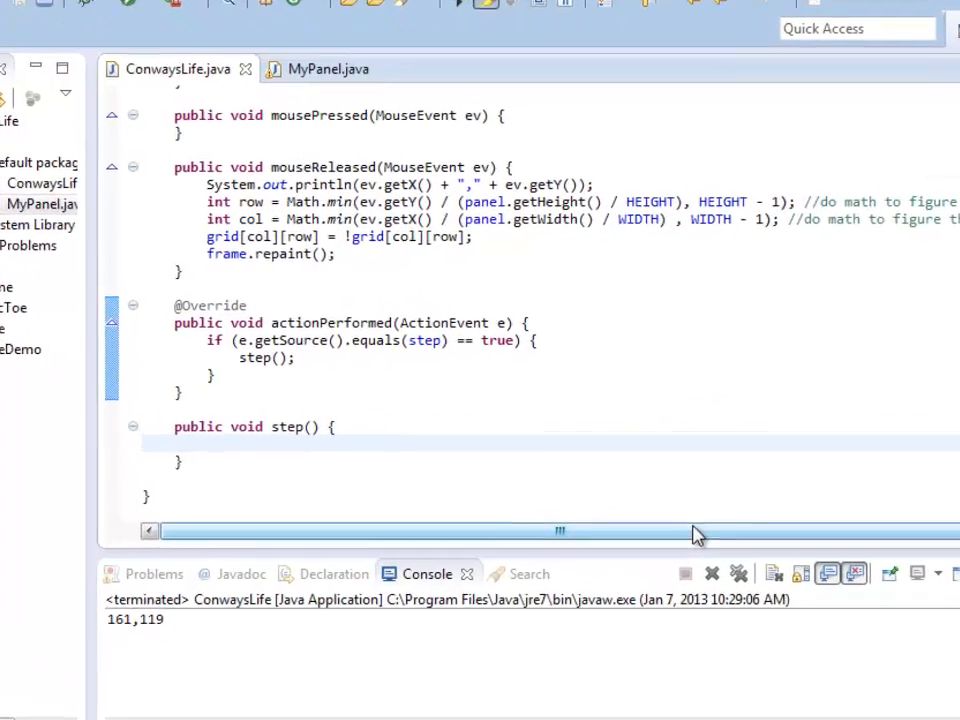
- Insert an outer for loop in step() iterating up to grid.length
text(fo)
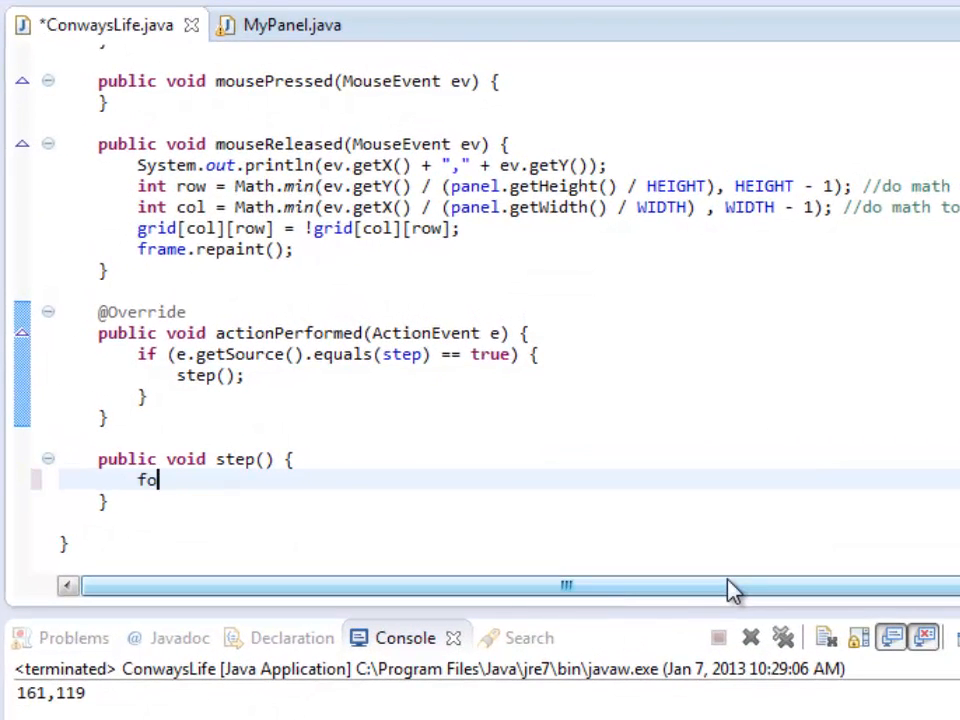
text(r)
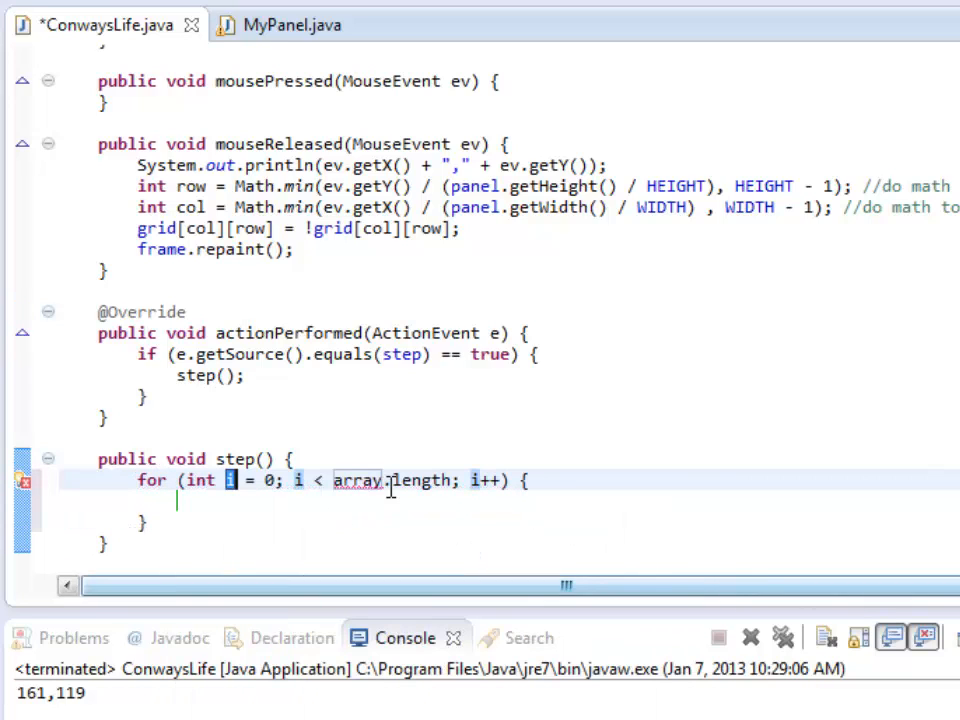
double_click(384, 480)
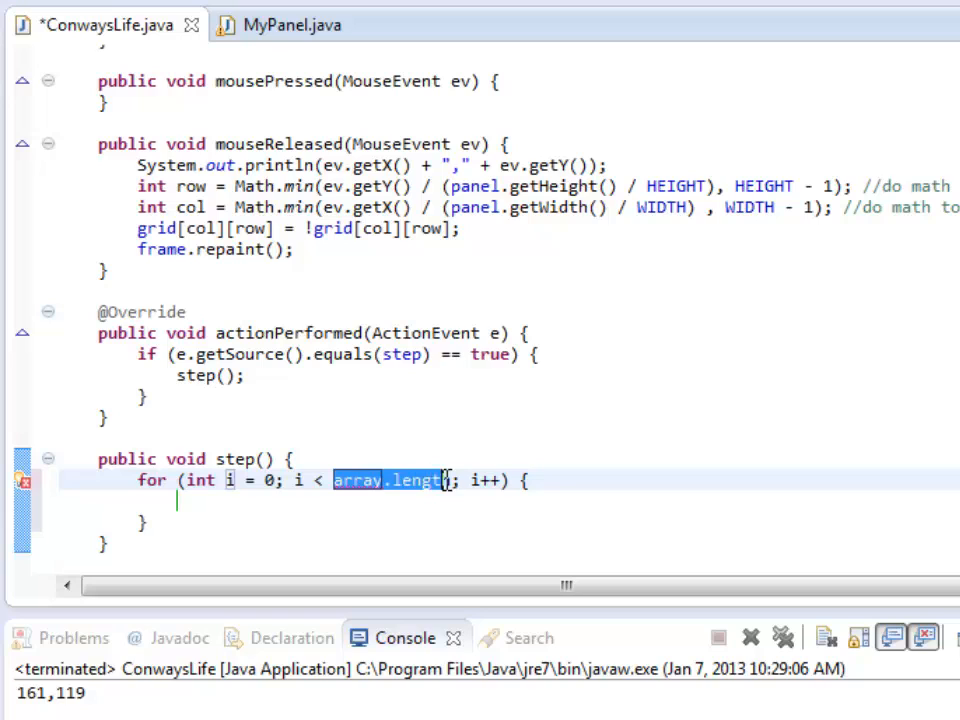
text(grid.)
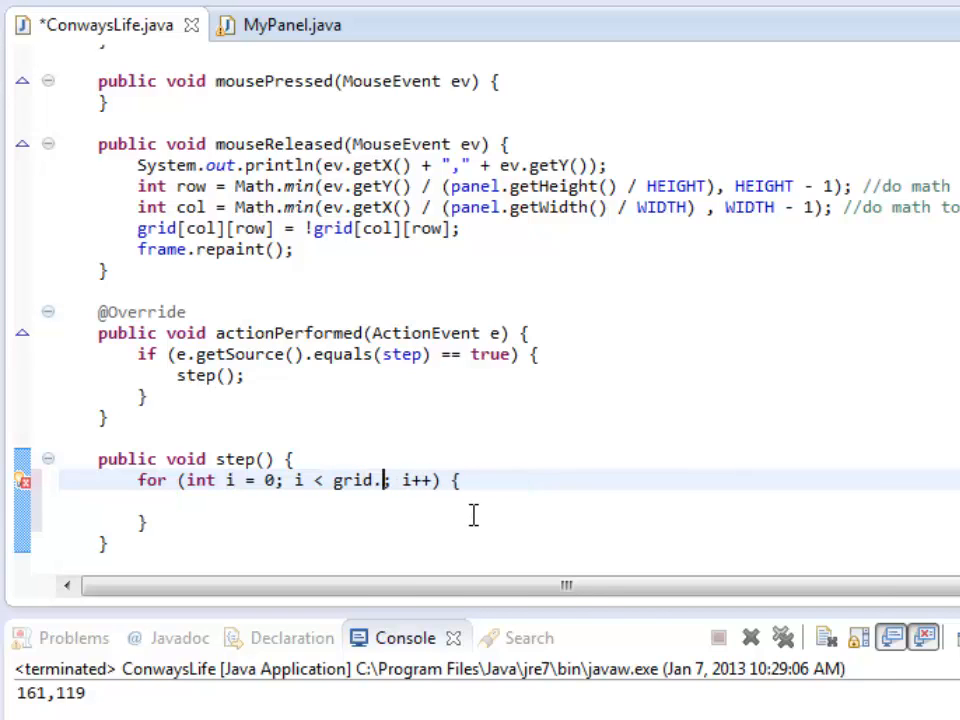
text(length)
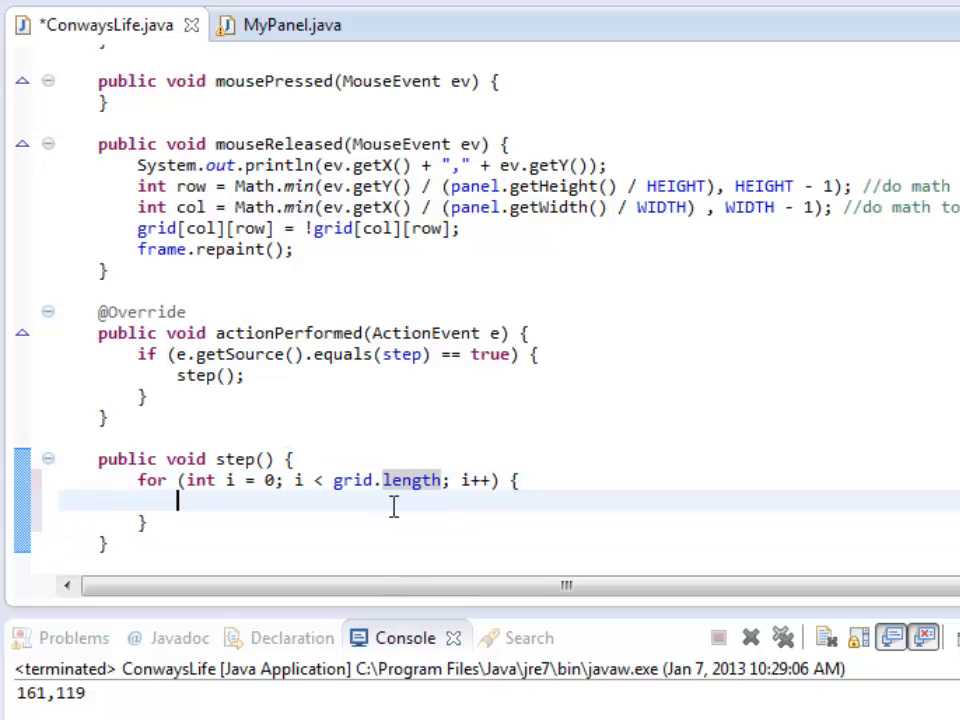
- Nest an inner for loop inside it, also bounded by grid.length
text(for)
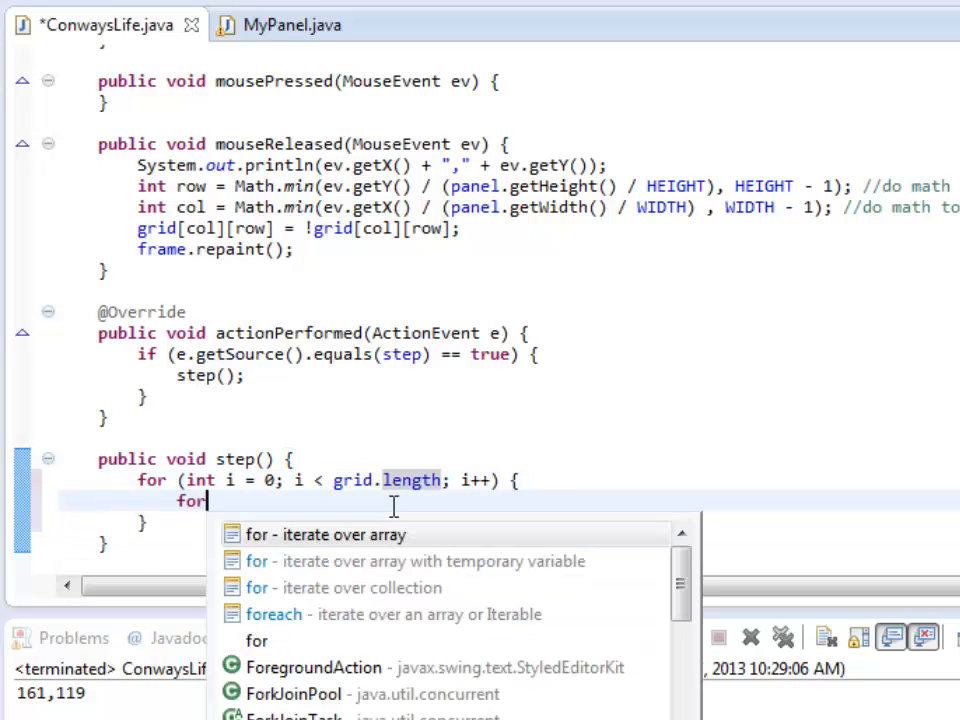
click(326, 532)
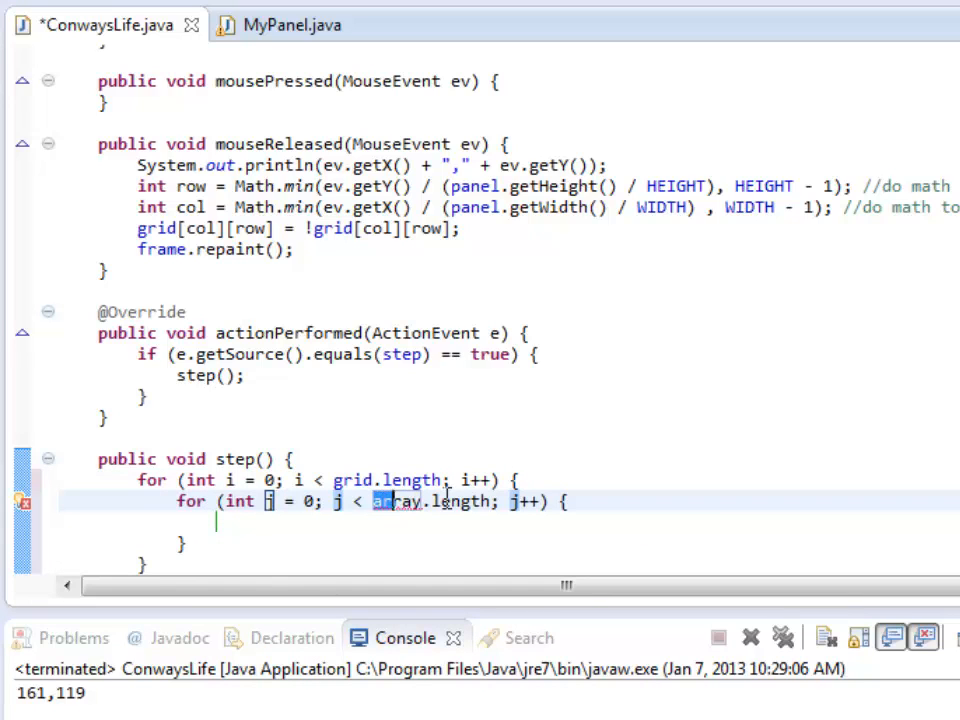
text(grid.)
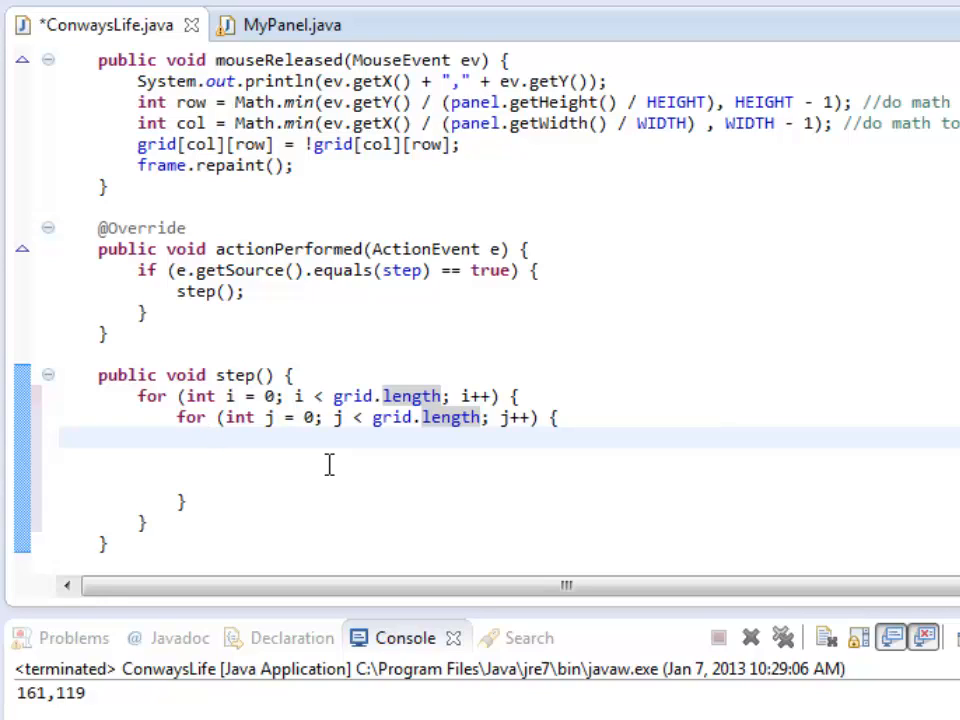
- Declare int neighborCount = 0; inside the inner loop
text(int)
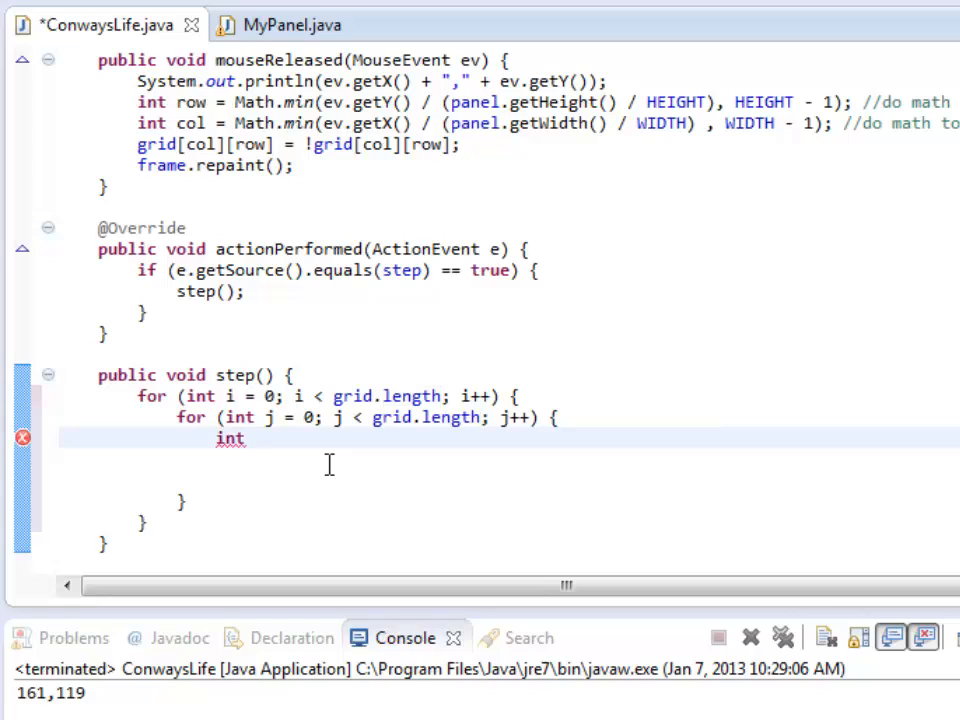
text(neighborCou)
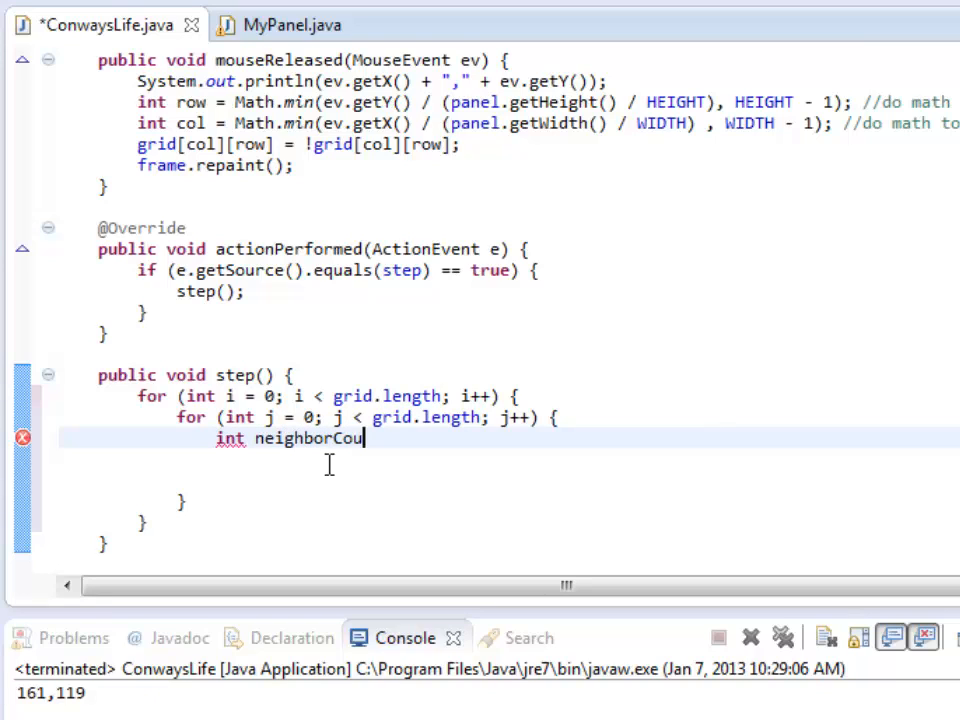
text(nt = 0;)
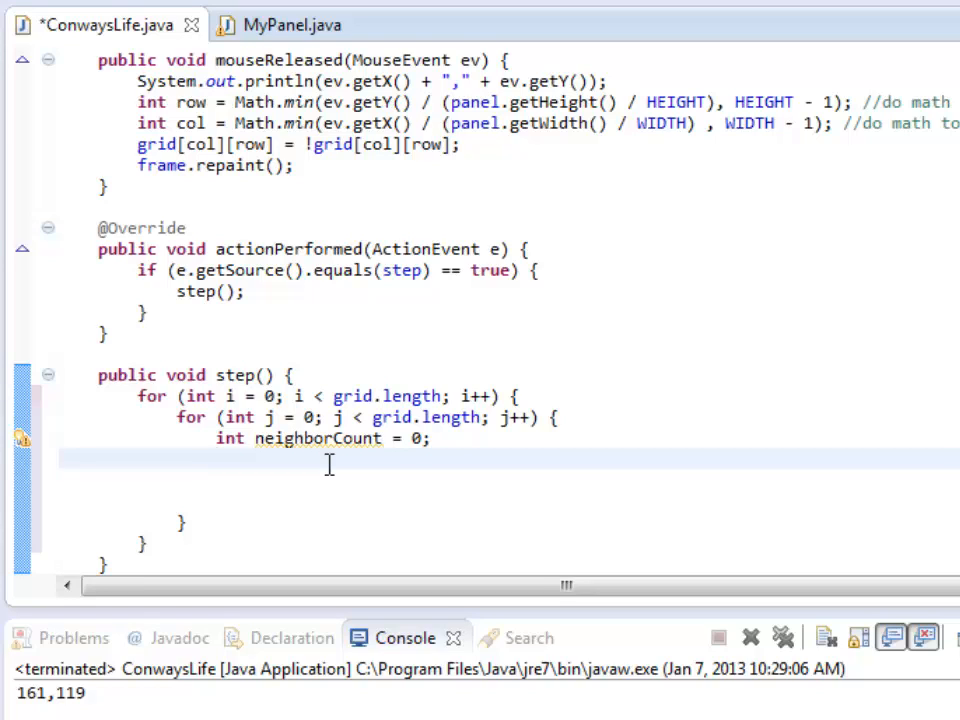
- Increment neighborCount when grid[x][y-1] == true, with loops renamed to x and y
text(if (i)
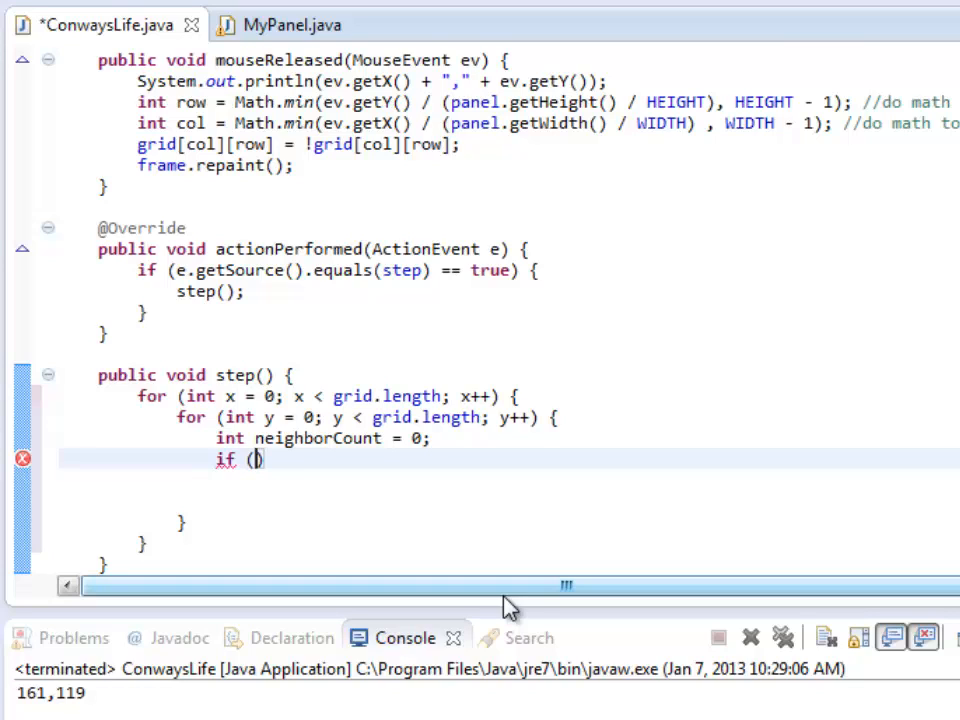
text(grid[x])
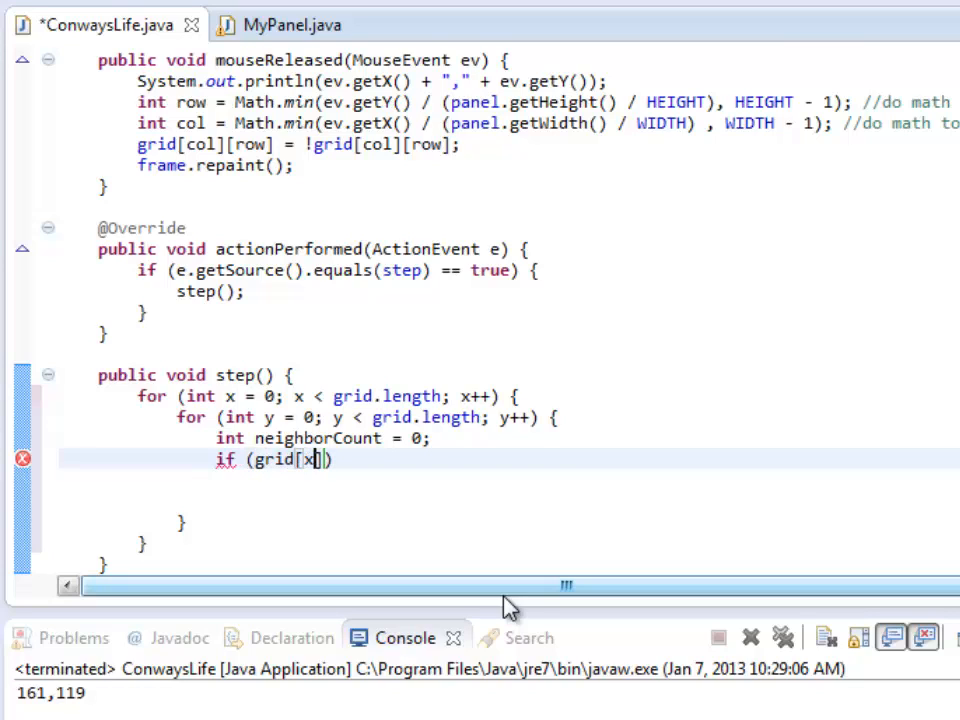
text(][])
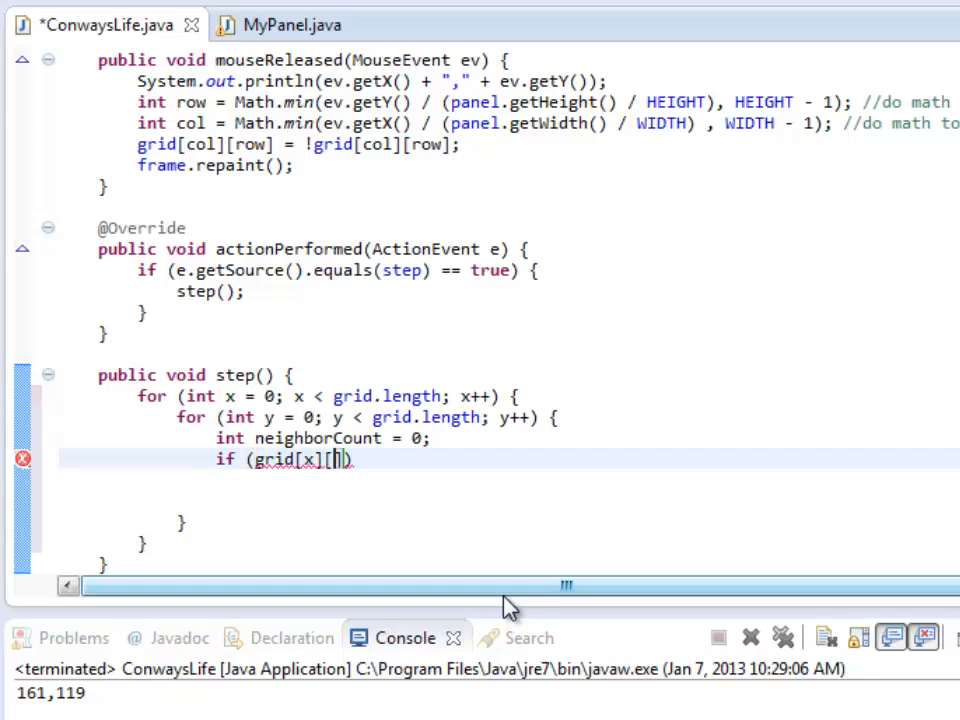
text(y)
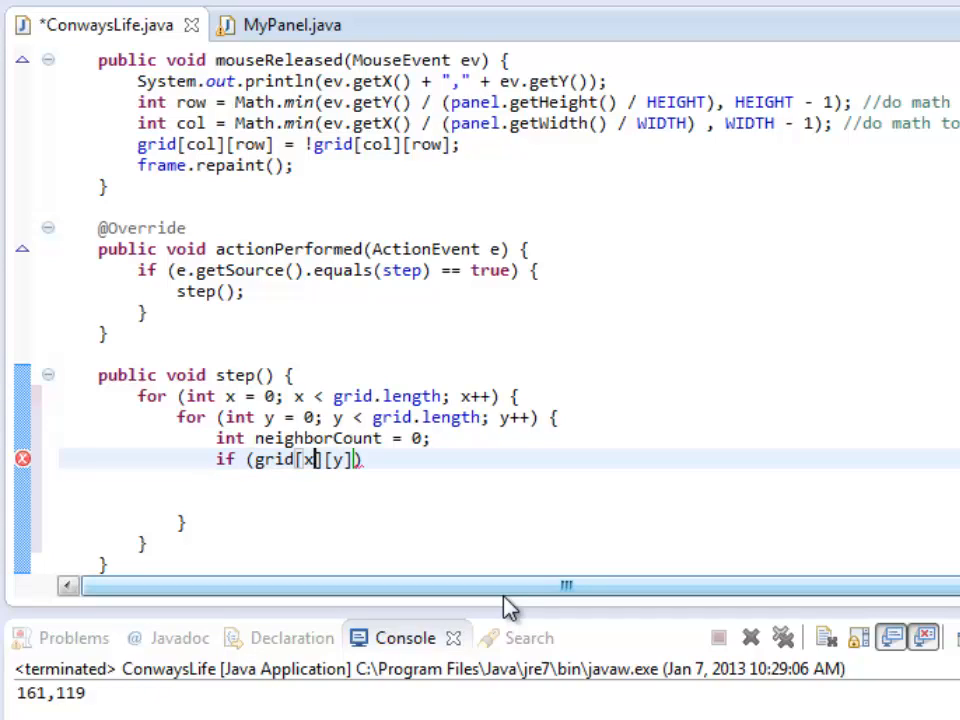
text(-1)
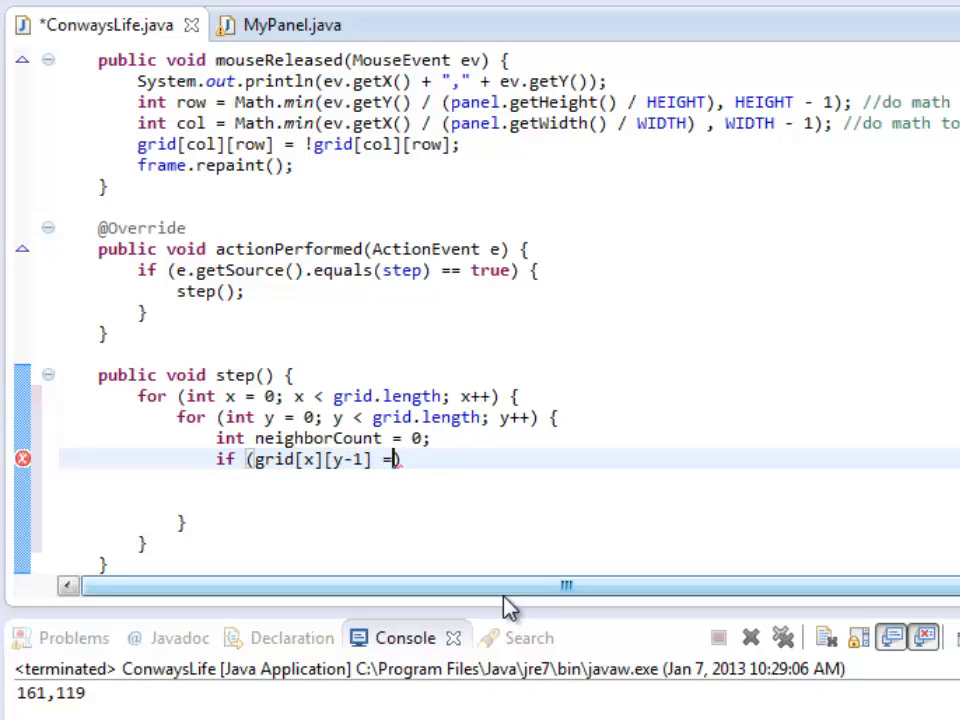
text(= true))
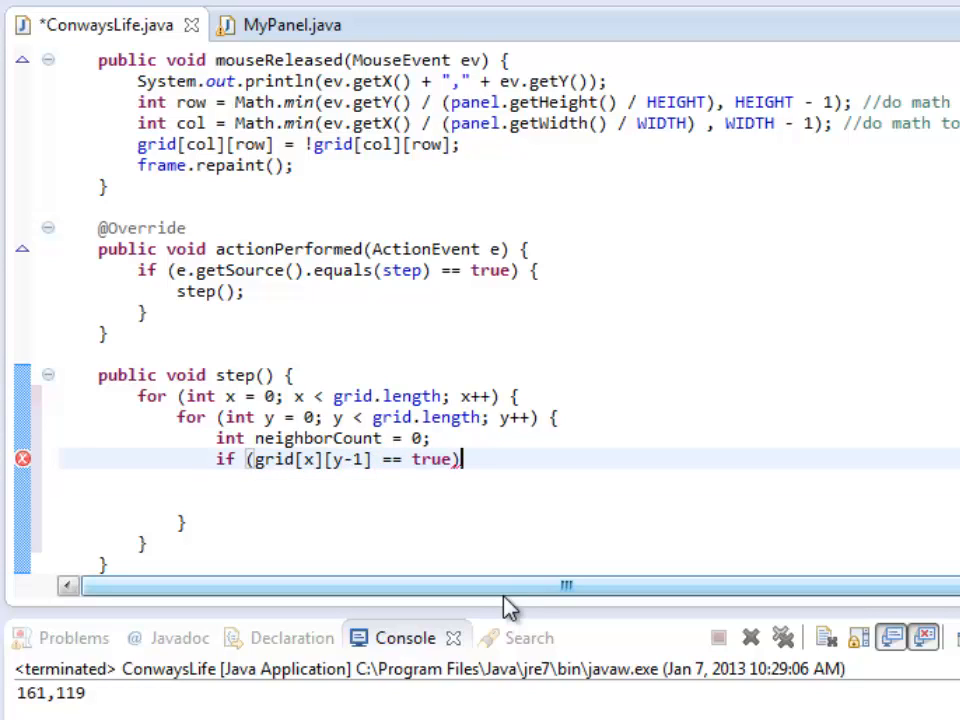
text({)
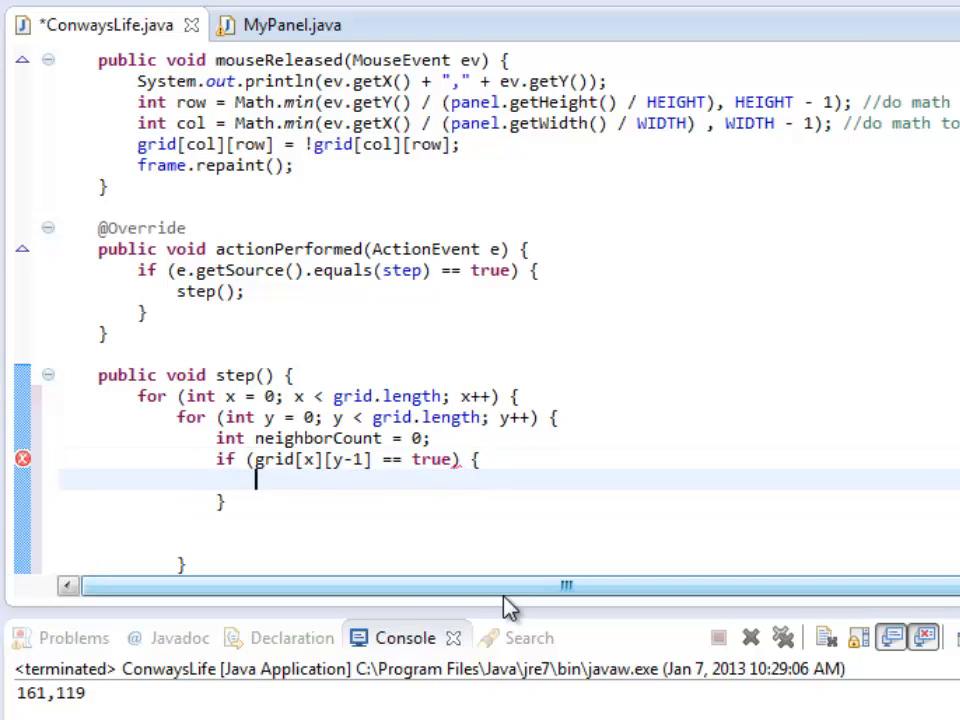
text(neighborCount)
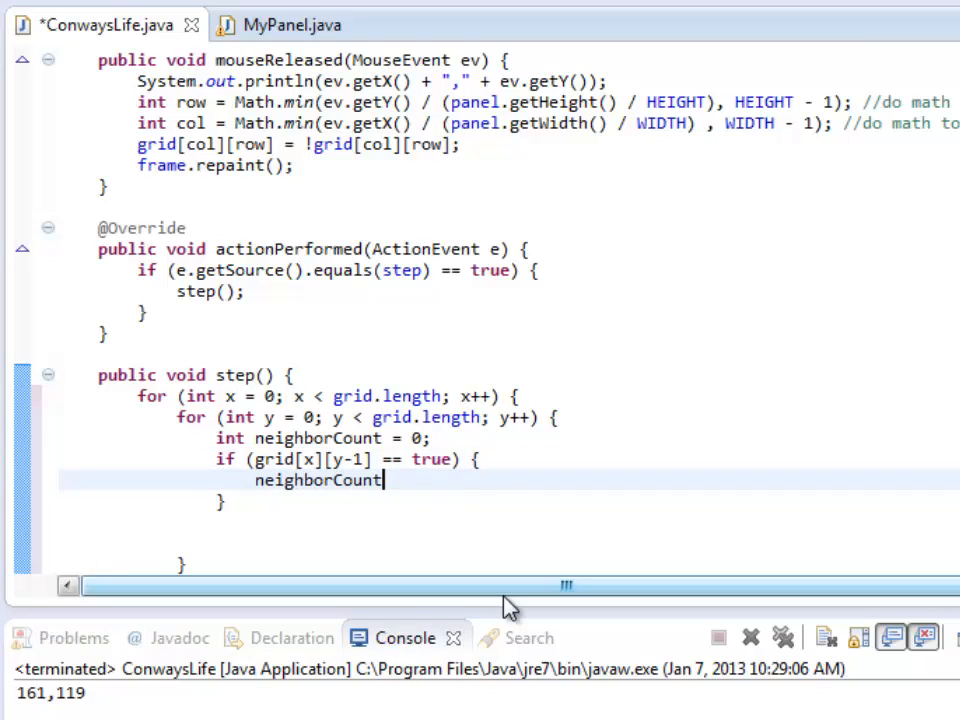
text(++;)
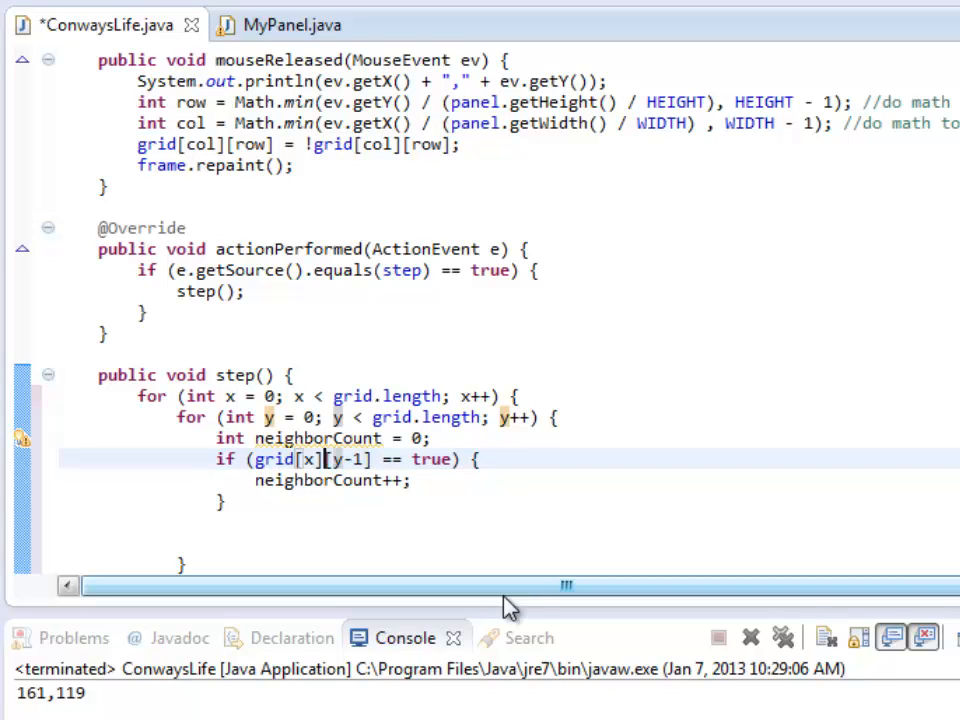
- Guard the condition as if (y > 0 && grid[x][y-1] == true)
text(if)
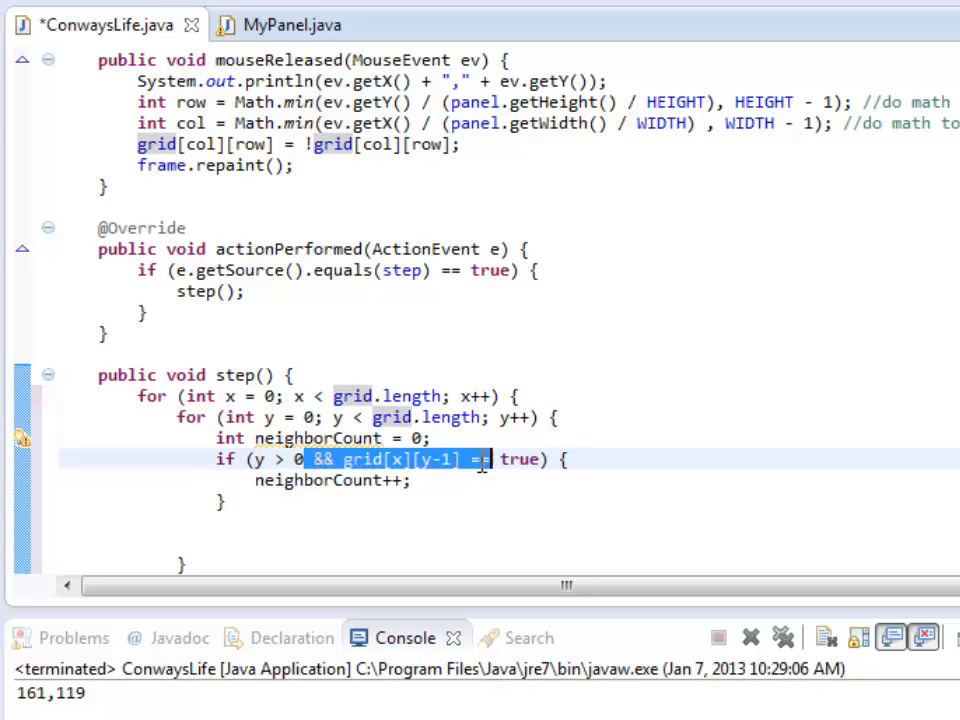
click(468, 458)
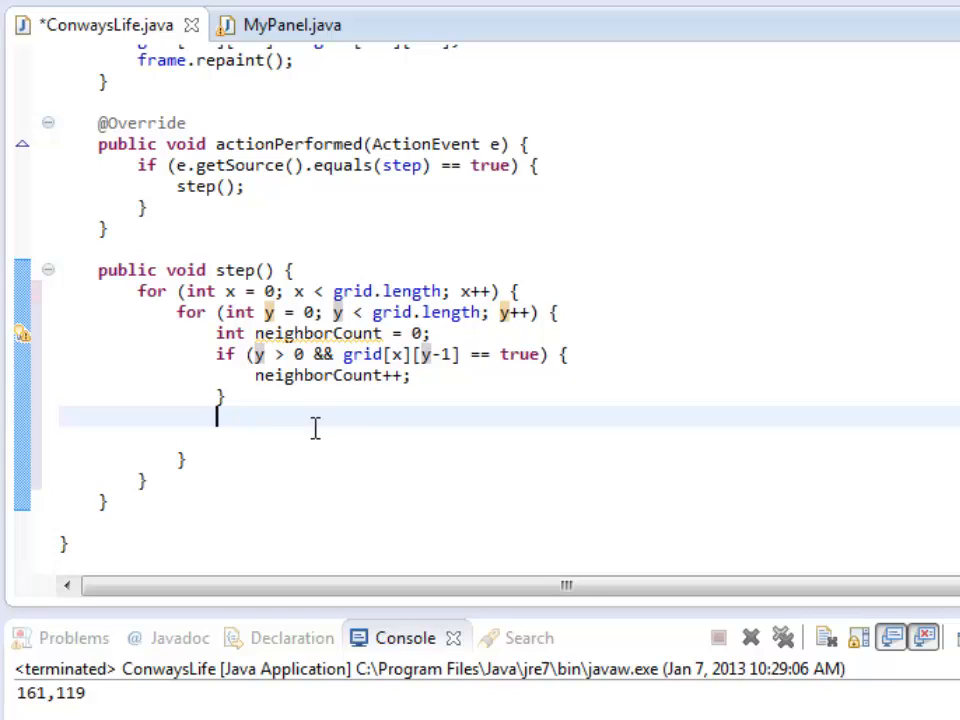
- Begin a second check reading if (x > 0 && grid[x-1]
text(if (x < b)
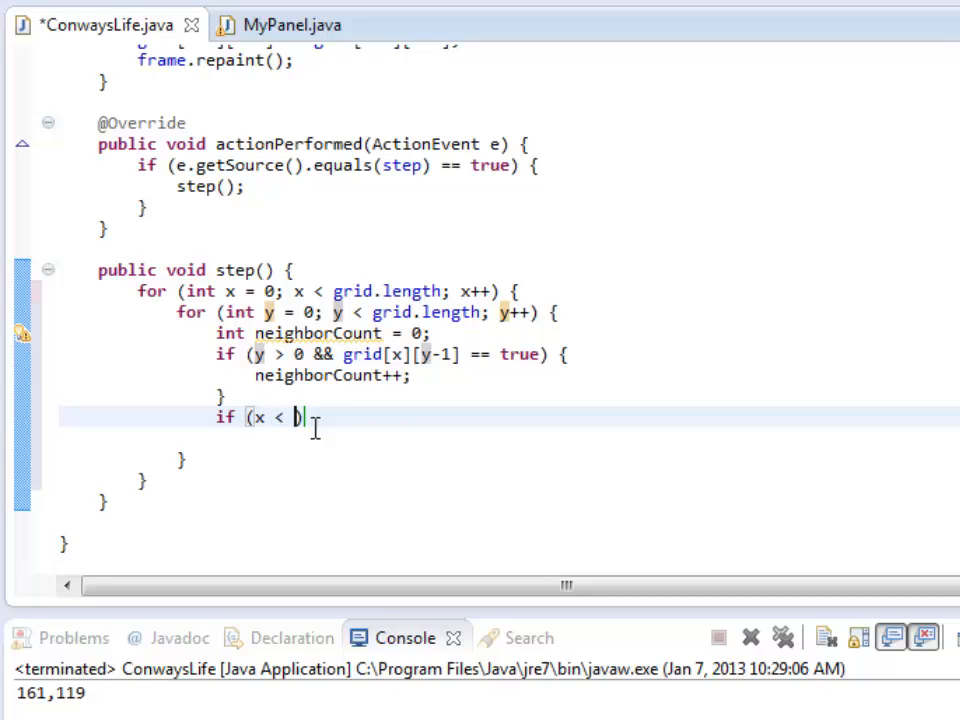
text(> 0 &&)
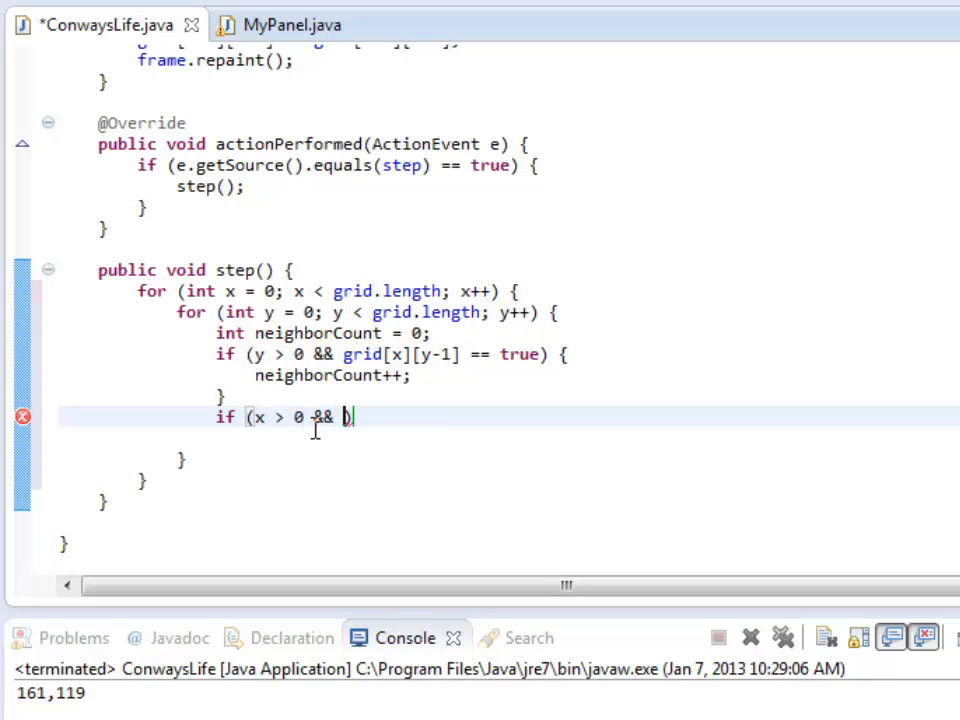
text(grid[x-1])
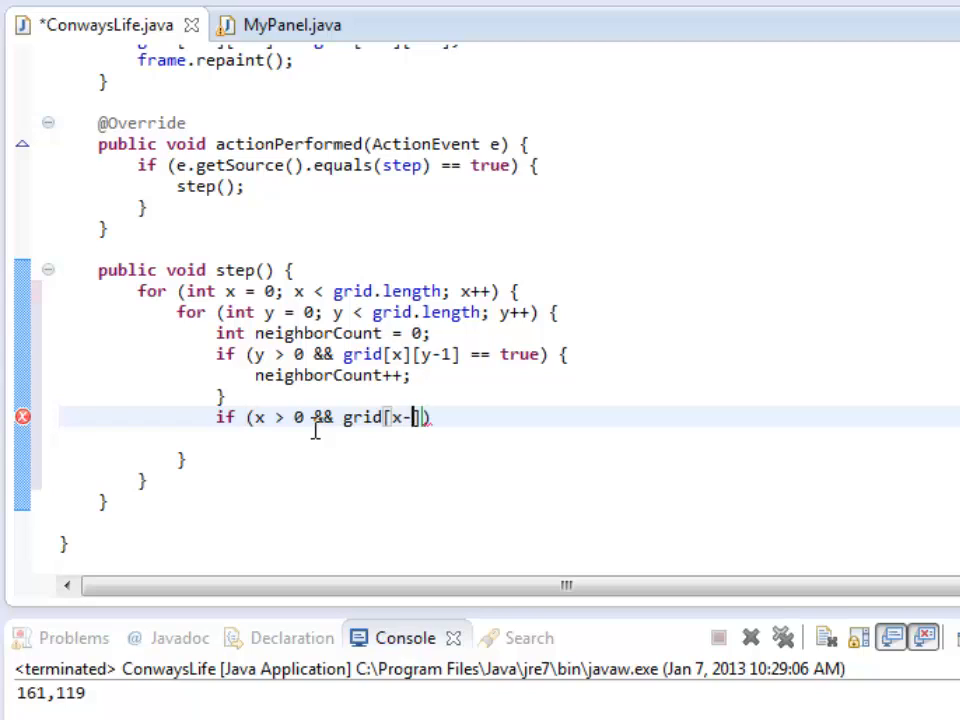